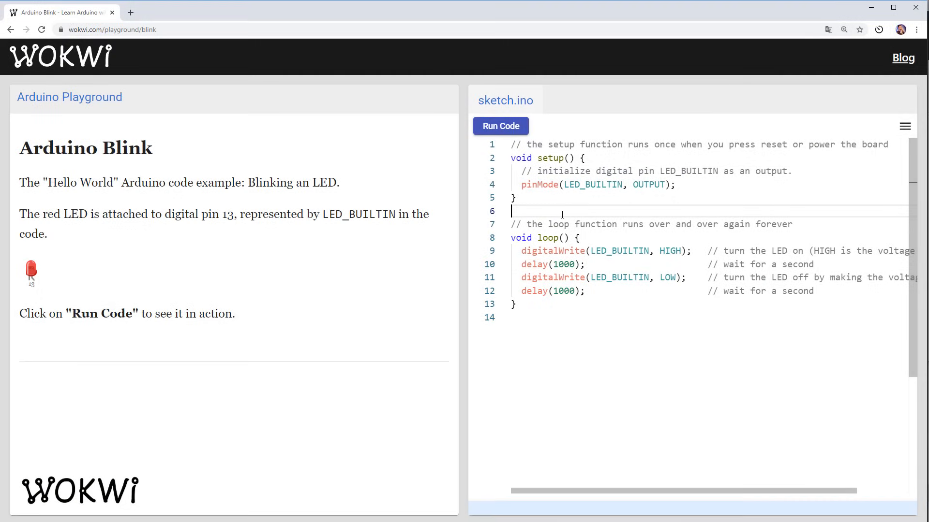
# Run the Blink sketch so the LED blinks and note the 924-byte (2%) program storage report.
pyautogui.click(500, 126)
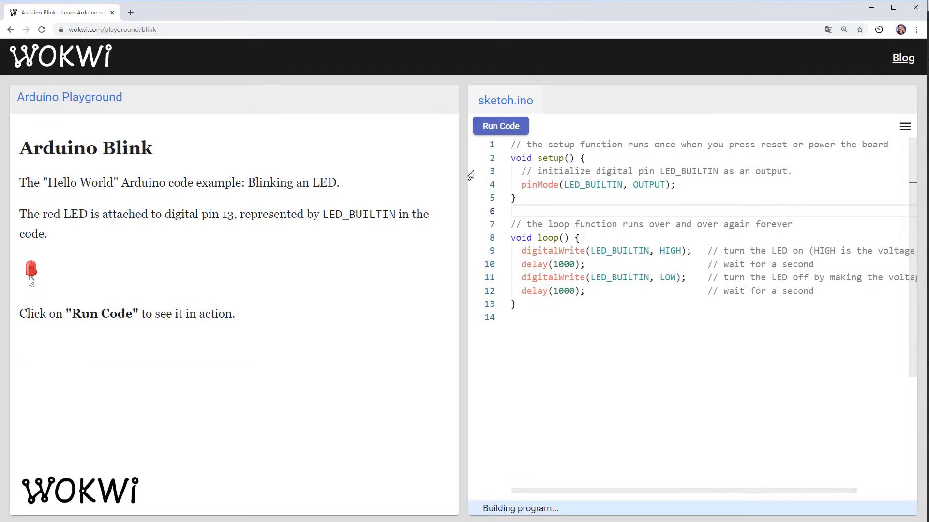
pyautogui.click(500, 126)
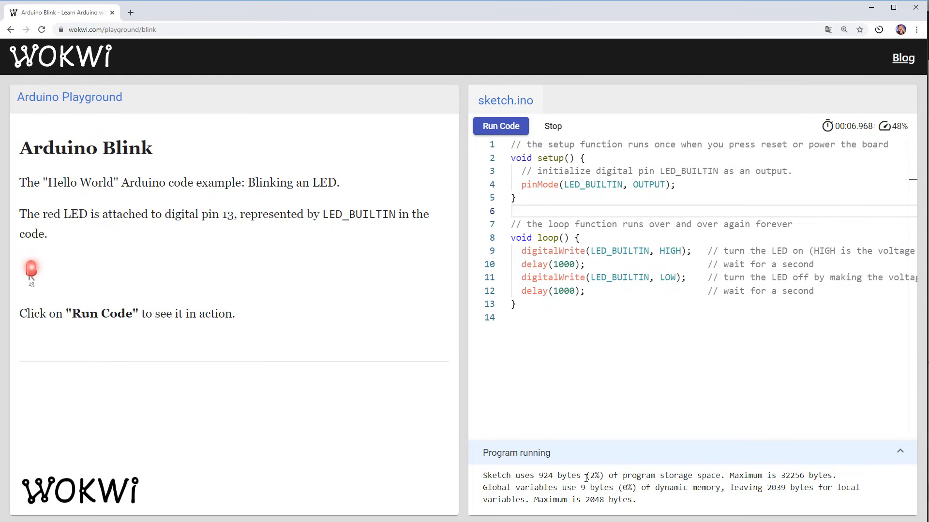
pyautogui.doubleClick(595, 476)
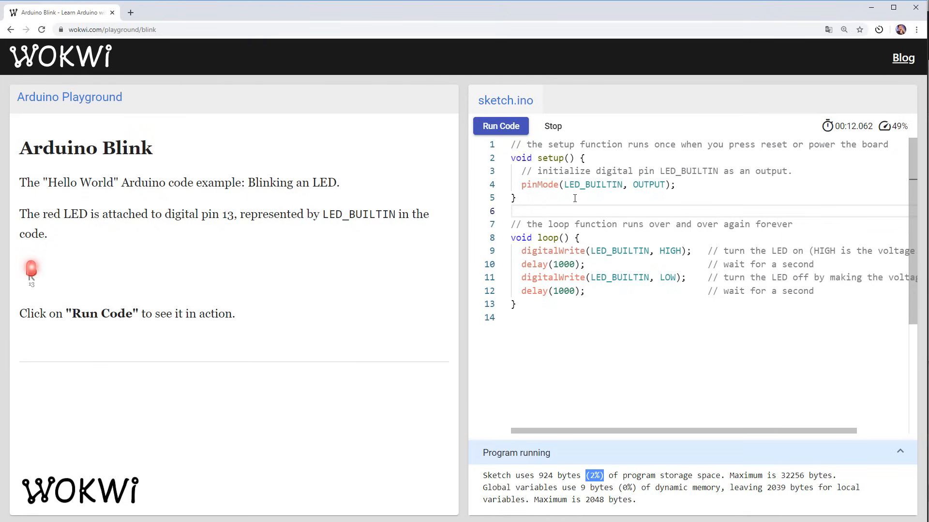
pyautogui.click(551, 126)
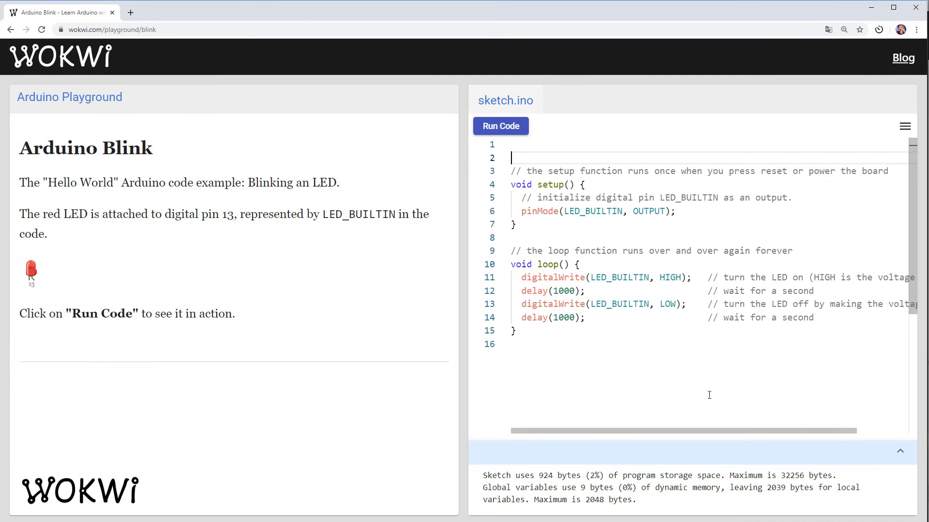
# Add the top comment '// 924 bytes (2%), 9 bytes of dynamic memory.' to sketch.ino.
pyautogui.write('// 924')
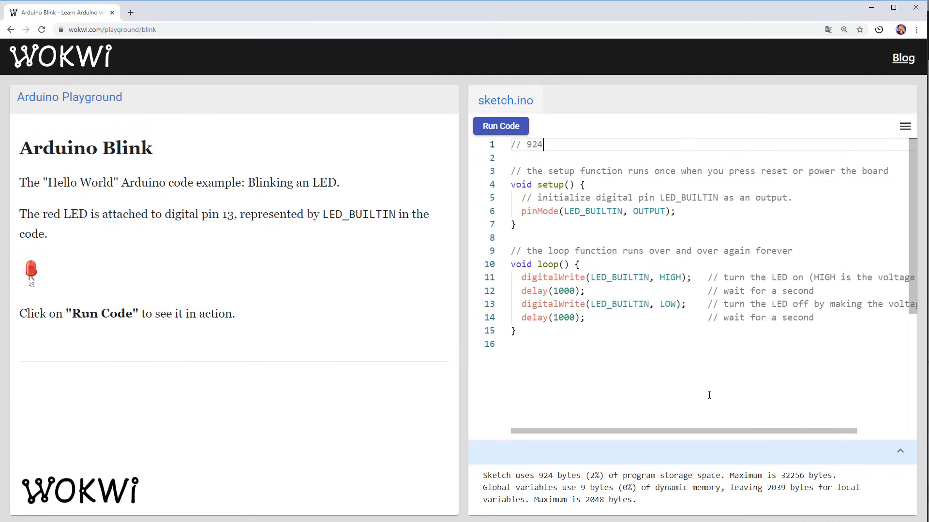
pyautogui.write('bytes (2%')
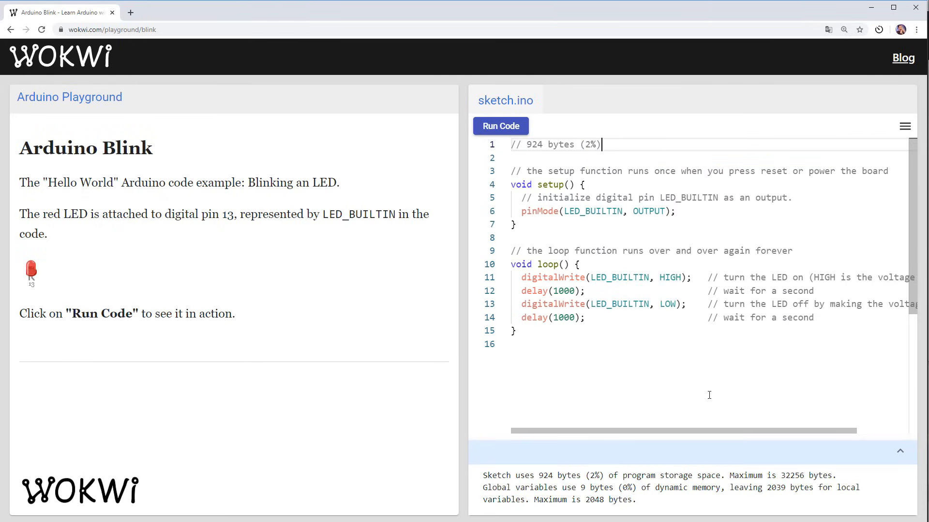
pyautogui.write(',')
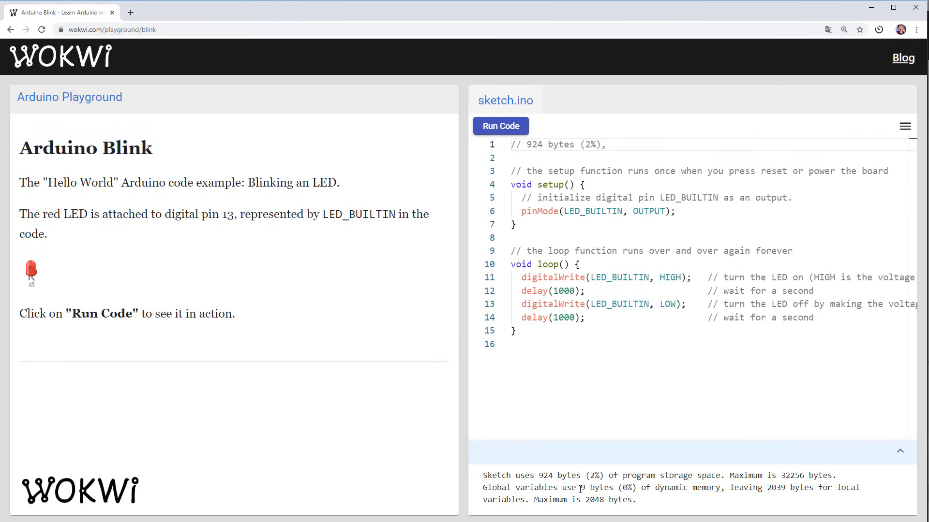
pyautogui.write('9 bytes of')
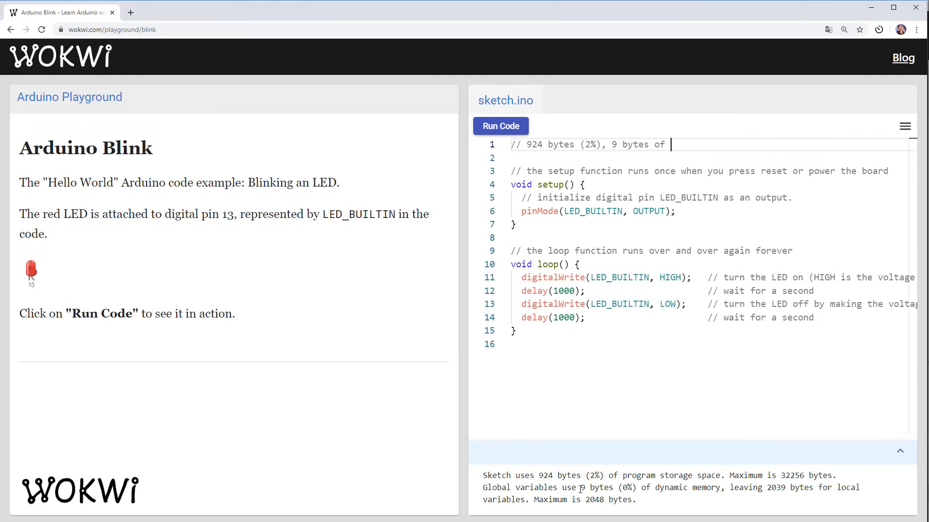
pyautogui.write('dynamic memory.')
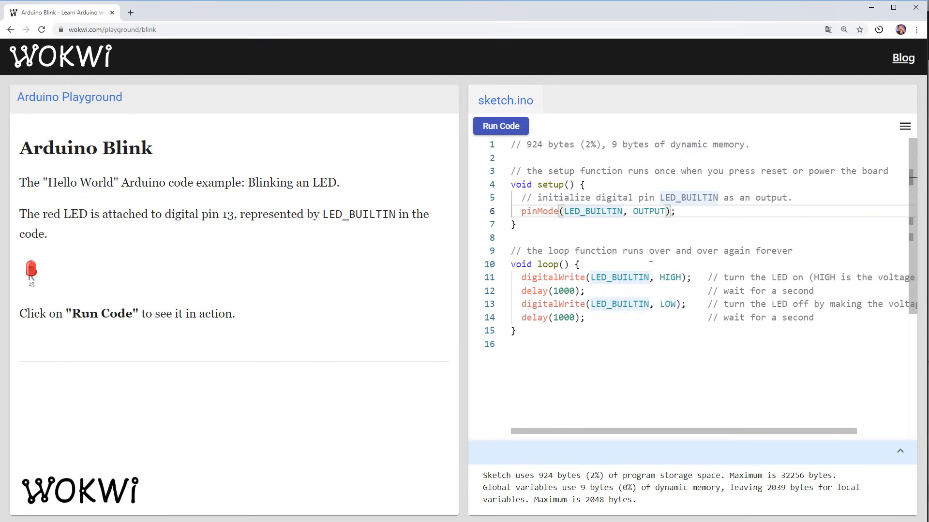
pyautogui.moveTo(637, 274)
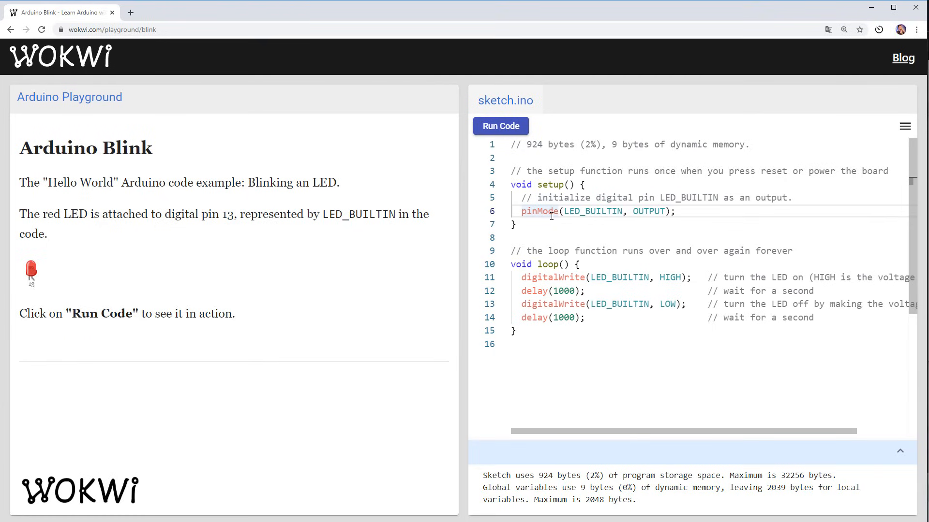
pyautogui.doubleClick(539, 212)
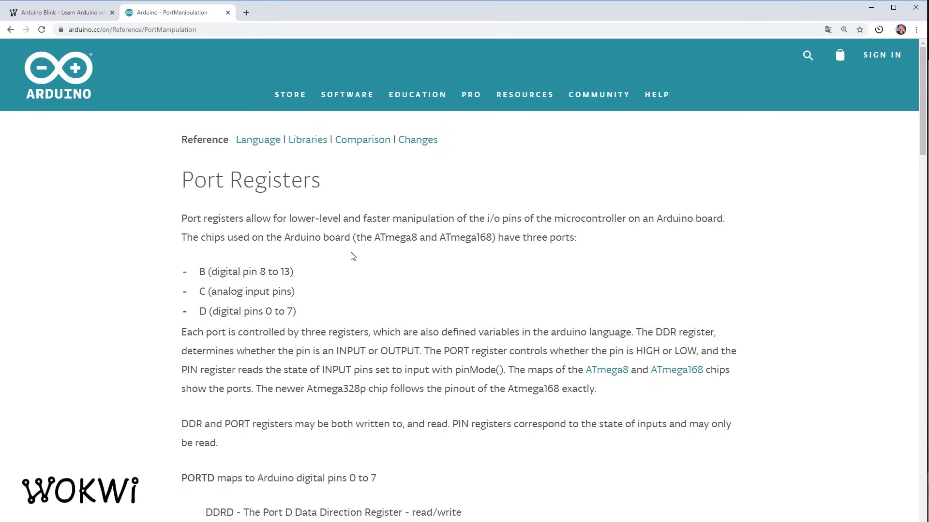
pyautogui.scroll(-3)
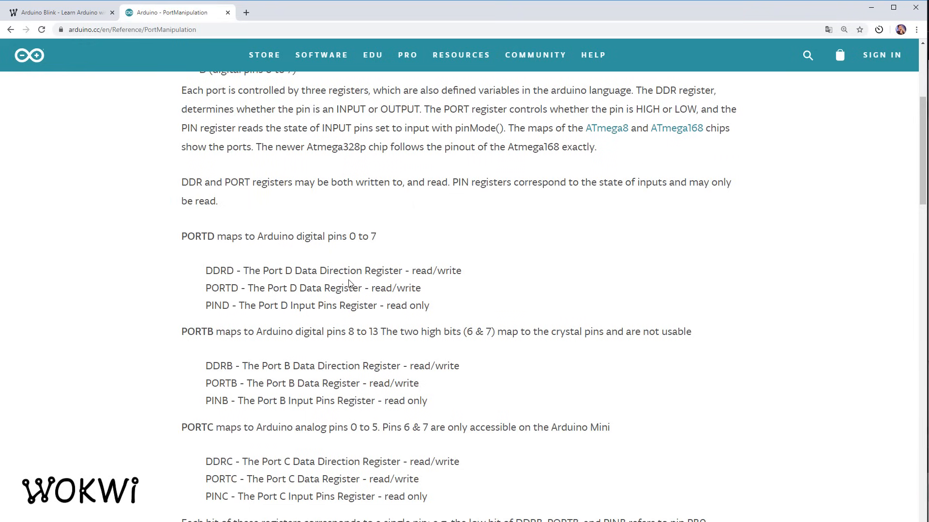
pyautogui.moveTo(249, 345)
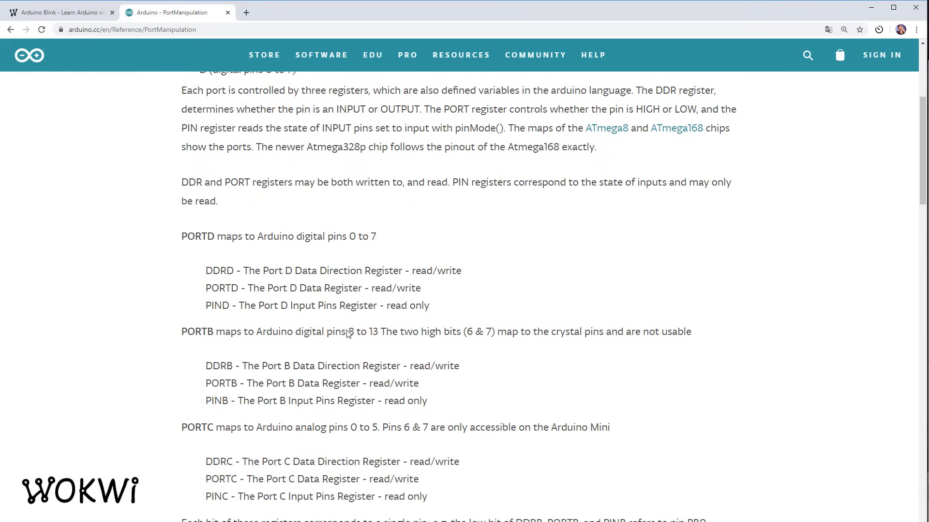
pyautogui.moveTo(335, 338)
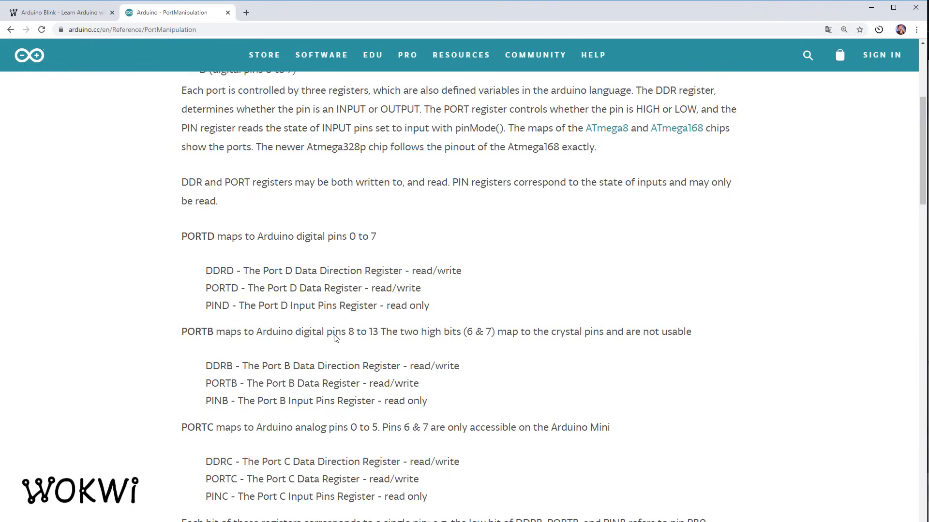
pyautogui.moveTo(199, 364)
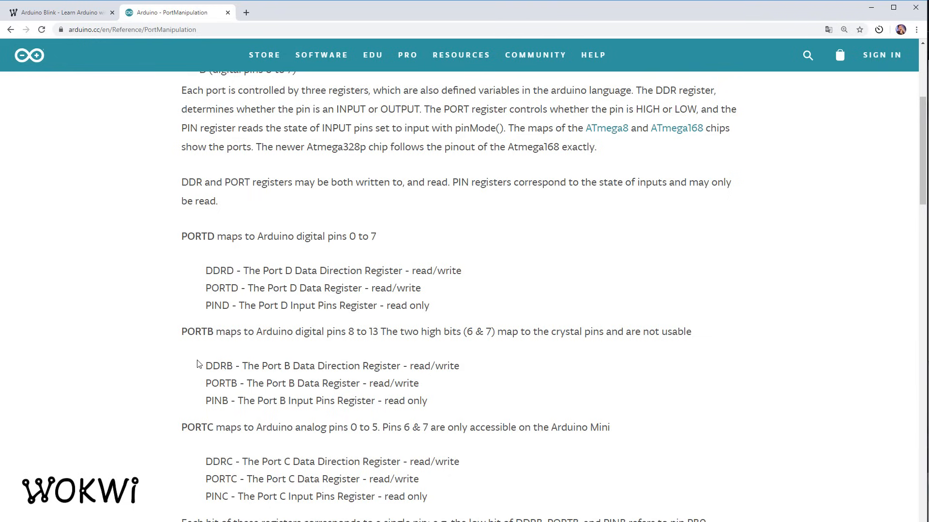
pyautogui.moveTo(220, 357)
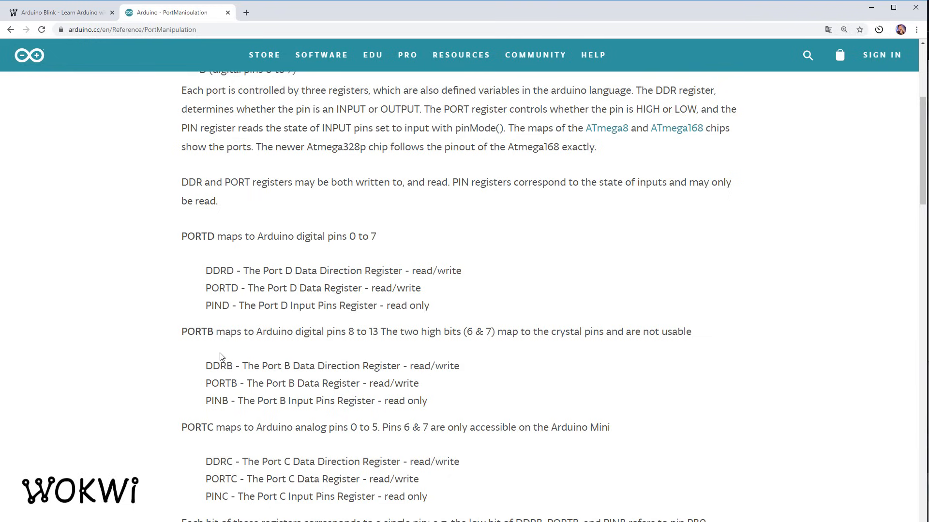
pyautogui.moveTo(176, 12)
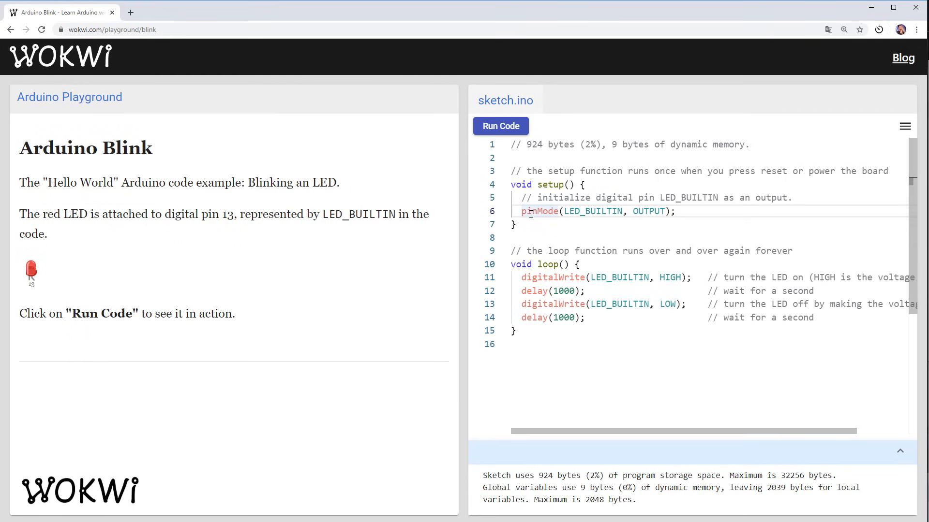
pyautogui.moveTo(588, 215)
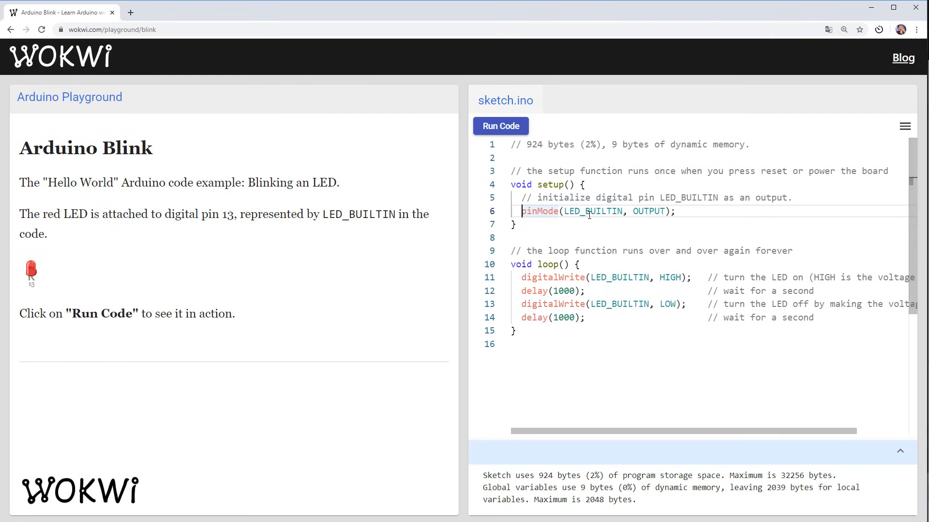
# Replace the pinMode line in setup() with 'DDRB = 0xff;' making all port B pins outputs.
pyautogui.write('D')
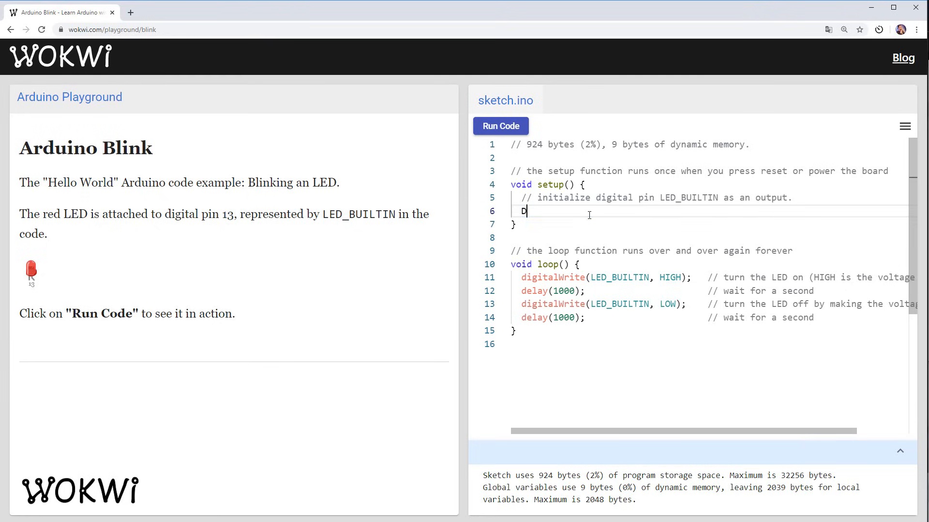
pyautogui.write('DRB = 0x')
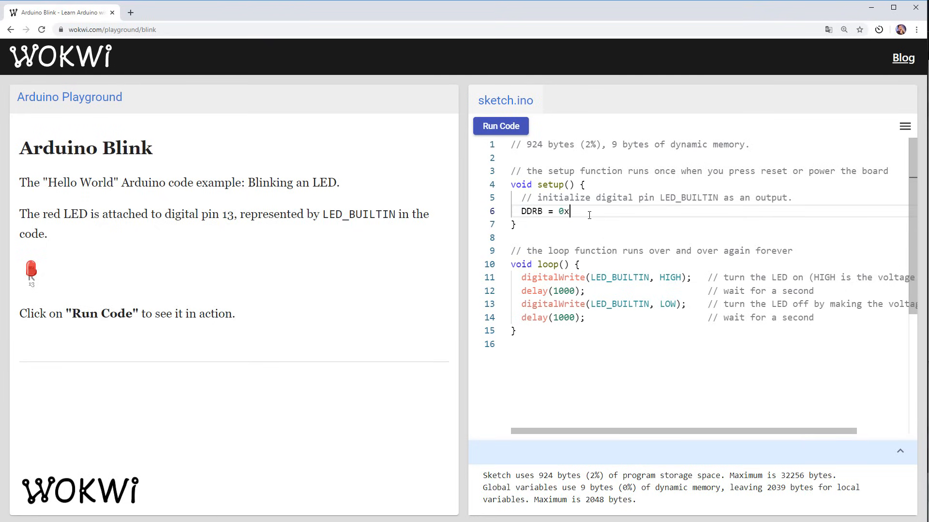
pyautogui.write('ff;')
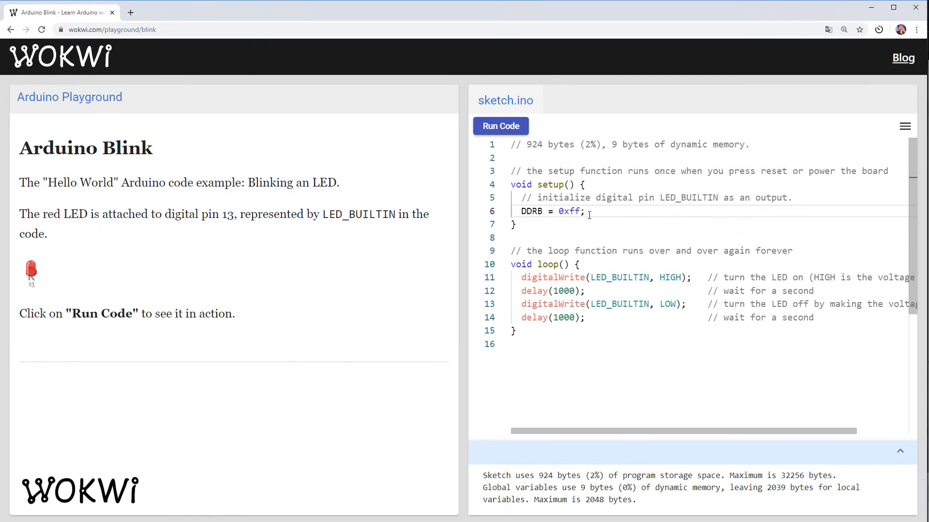
pyautogui.doubleClick(568, 211)
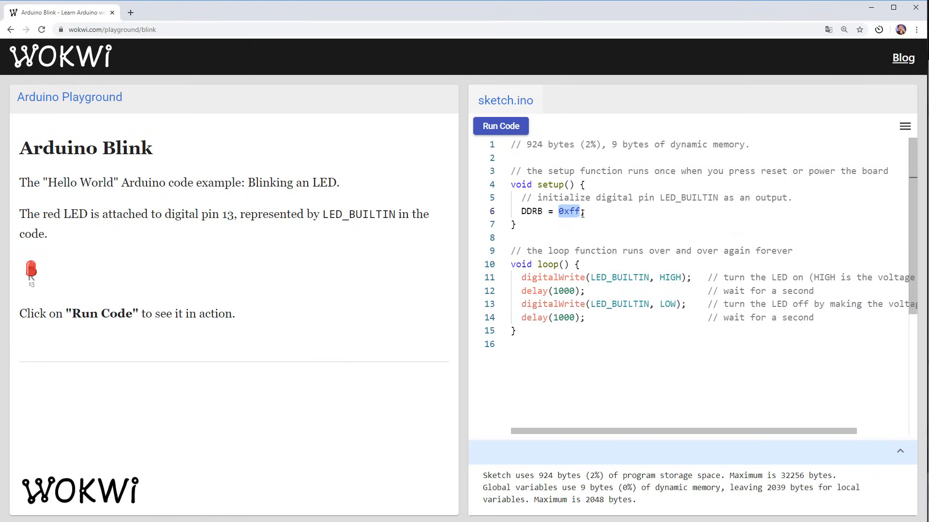
pyautogui.click(592, 212)
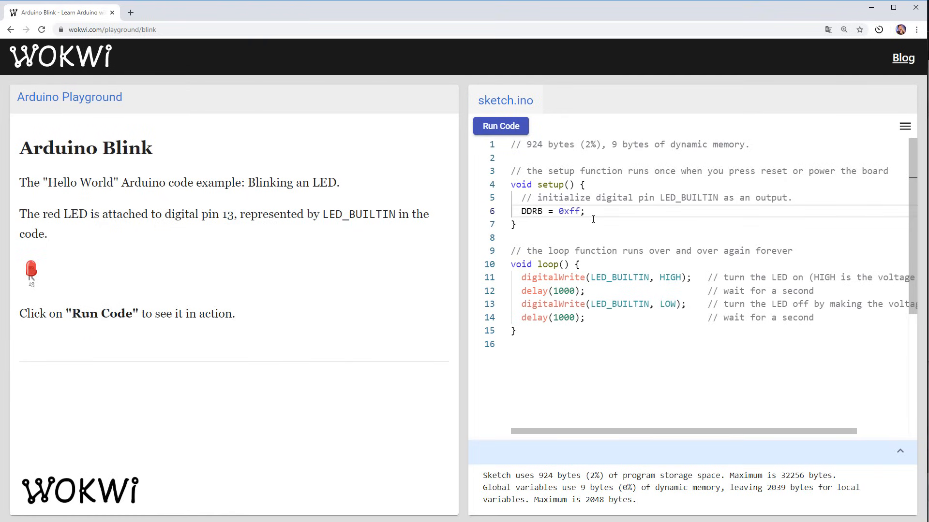
pyautogui.moveTo(533, 211)
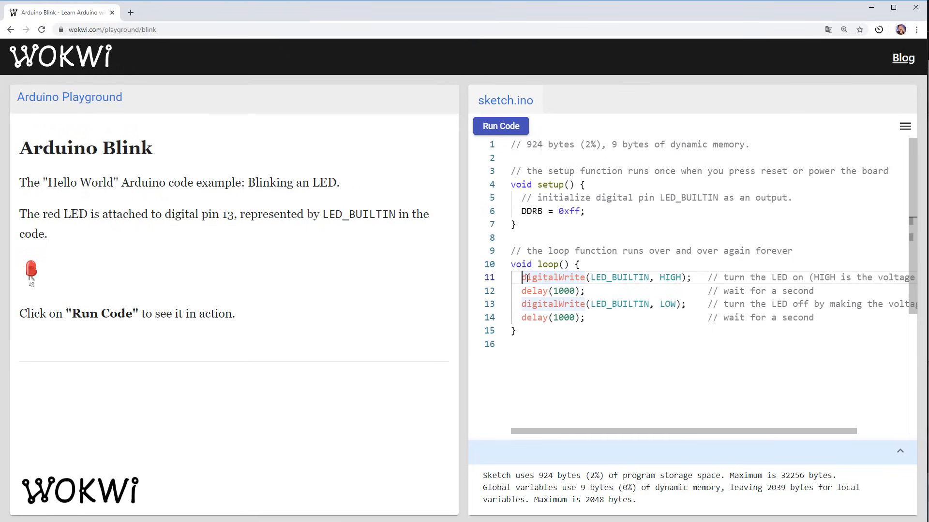
# Replace both digitalWrite calls with 'PORTB = 0xff;' and 'PORTB = 0x0;' and rerun to check the size.
pyautogui.write('PO')
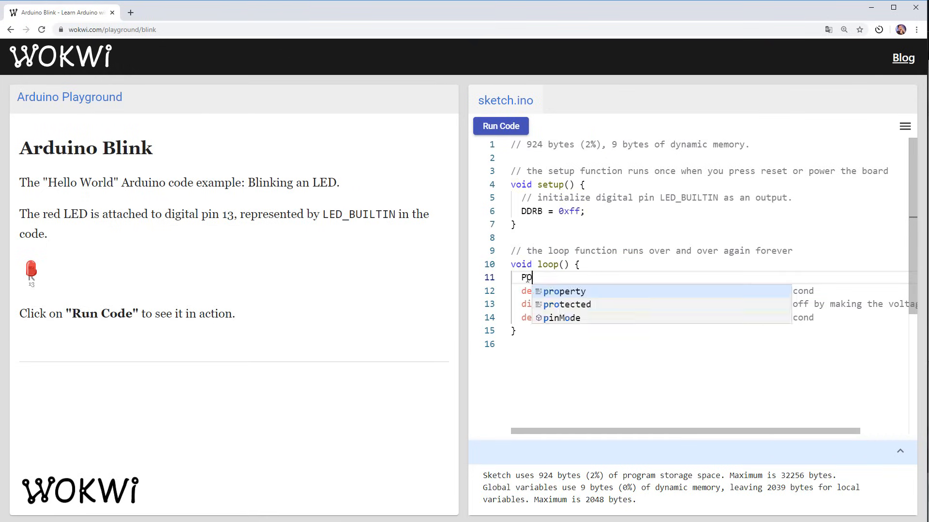
pyautogui.write('RTB = 0')
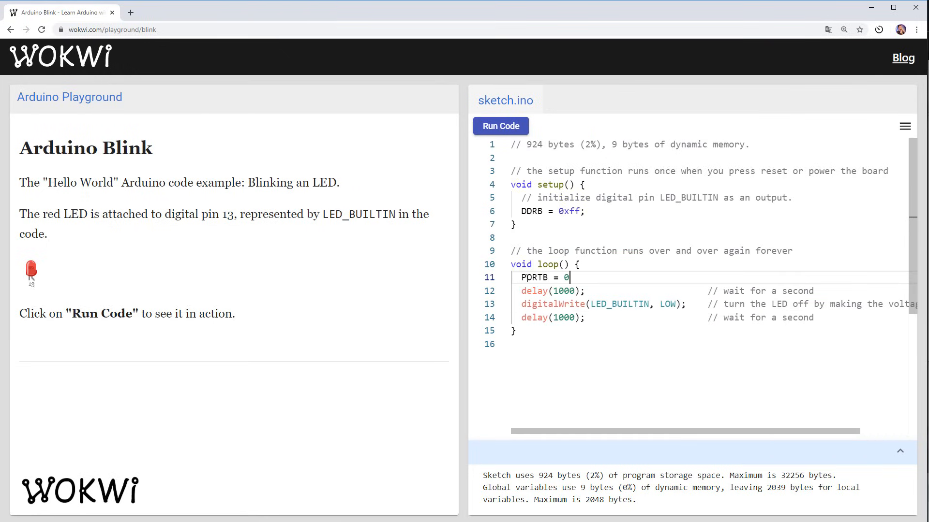
pyautogui.write('xff;')
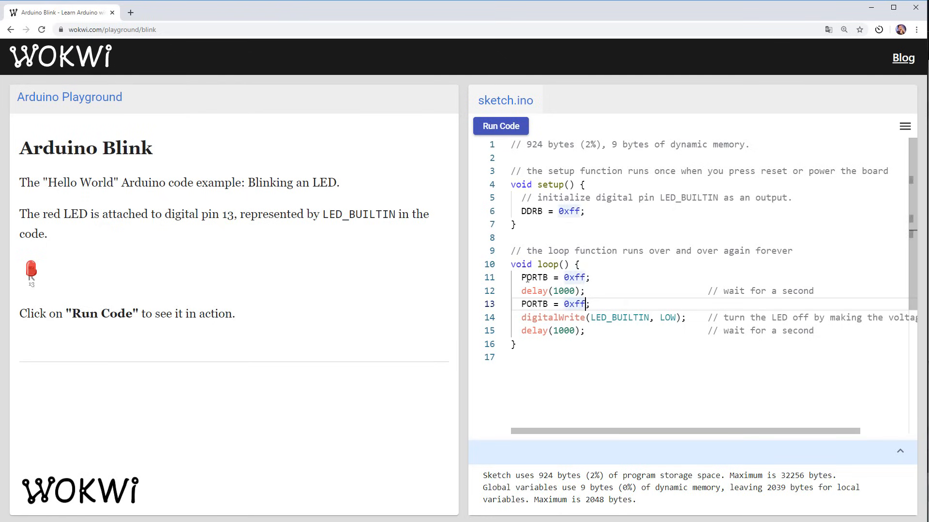
pyautogui.write('0x0')
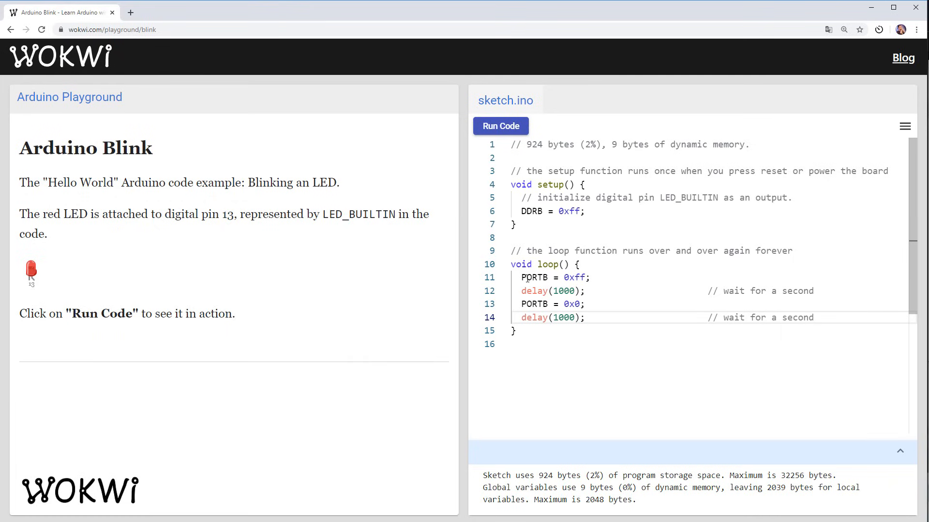
pyautogui.click(500, 125)
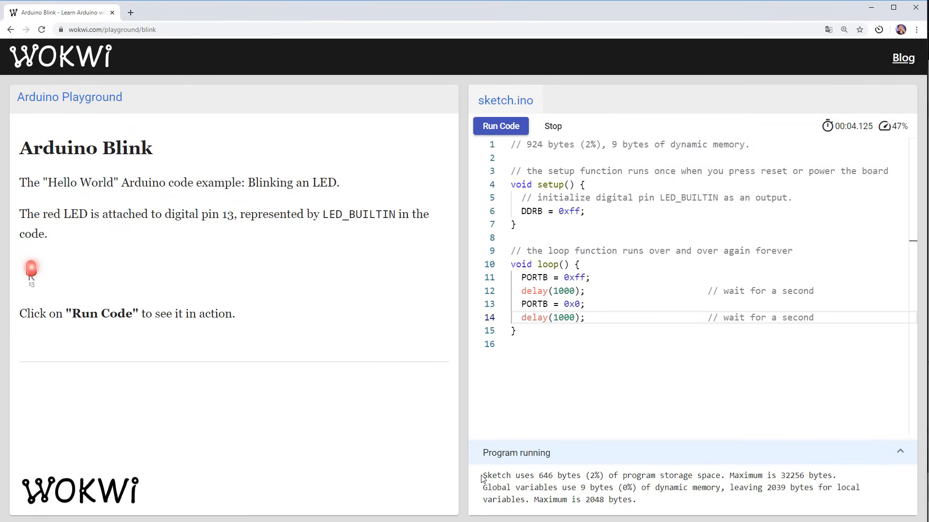
pyautogui.moveTo(659, 460)
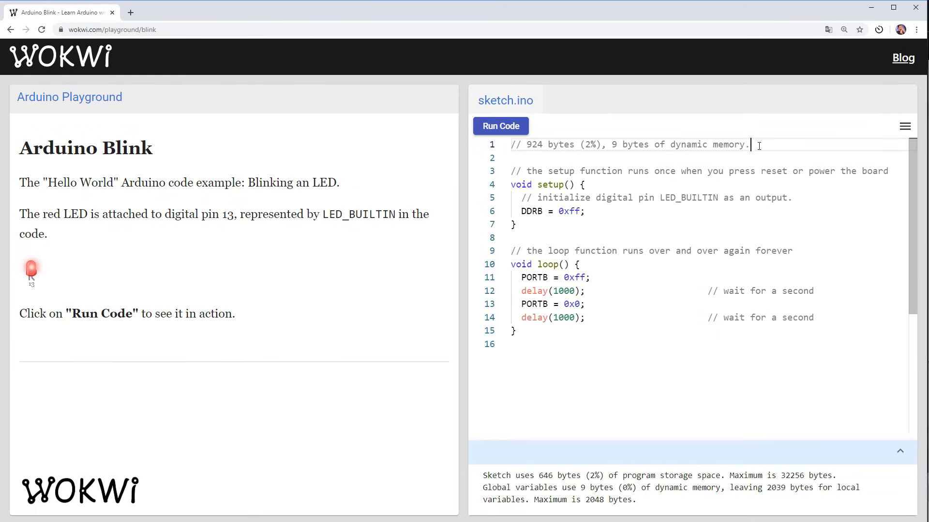
# Add a second comment line '// 646 bytes (2%), 9 bytes of dynamic memory.' under the first.
pyautogui.press('Enter')
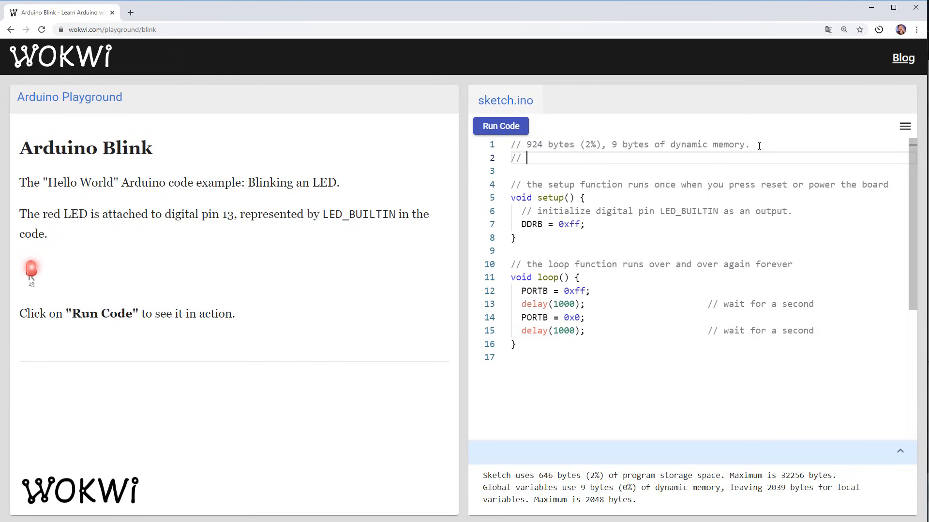
pyautogui.write('646 bytes (2%')
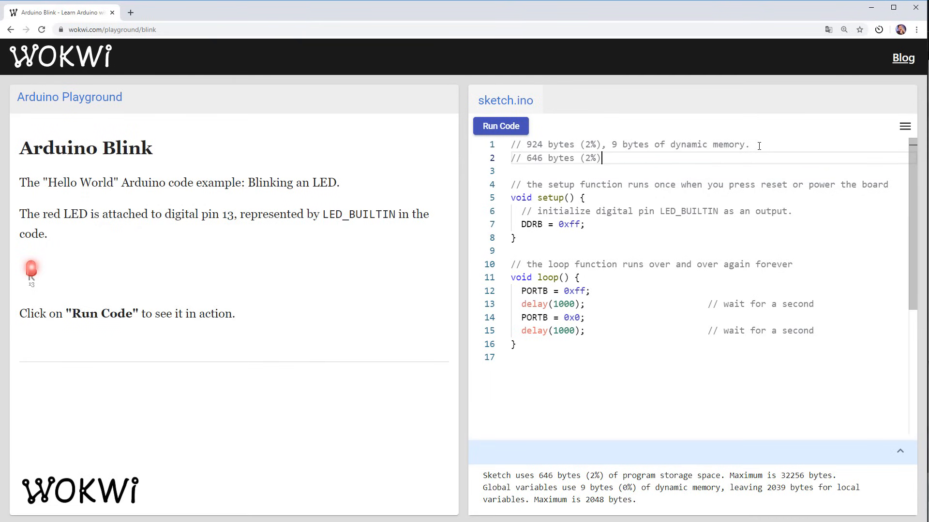
pyautogui.write(', 9 bytes of dynamic memory.')
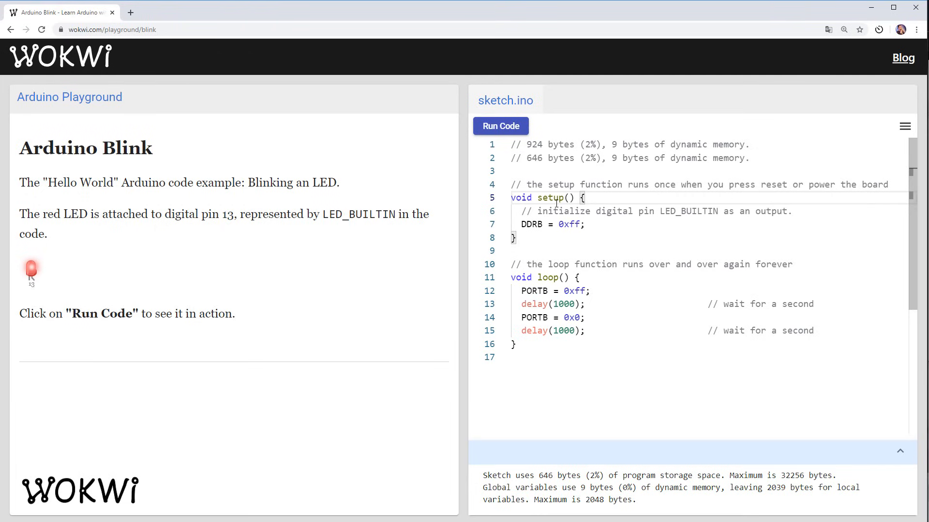
pyautogui.moveTo(554, 286)
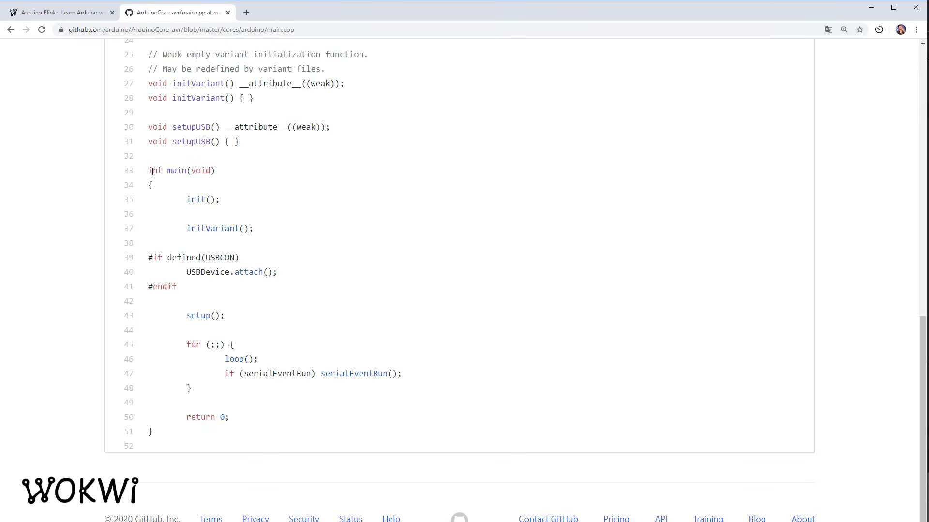
# Highlight int main and its loop() call in ArduinoCore-avr main.cpp, then return to the Blink sketch.
pyautogui.doubleClick(180, 170)
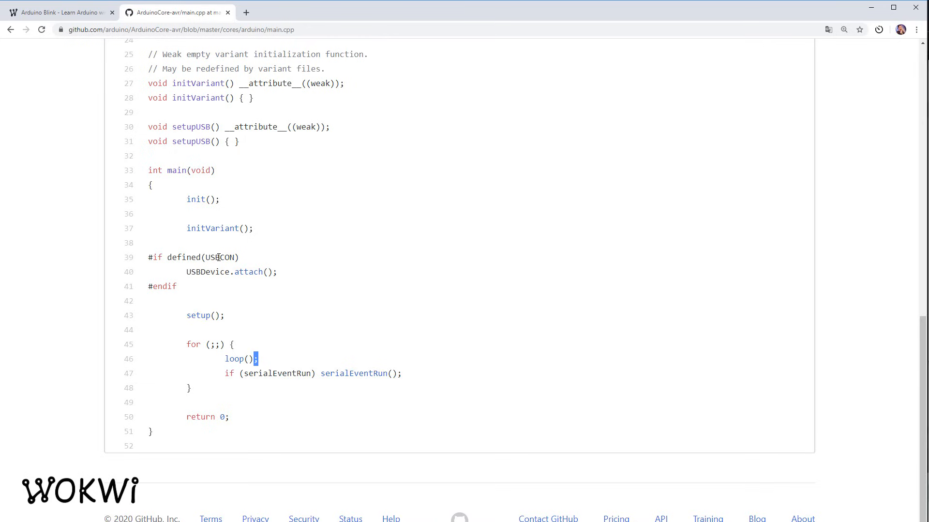
pyautogui.moveTo(186, 199); pyautogui.dragTo(253, 229)
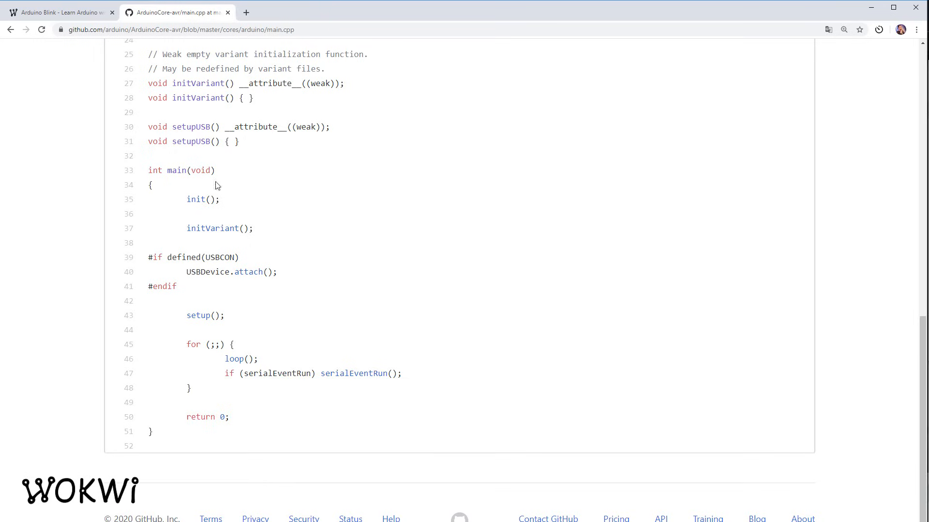
pyautogui.moveTo(265, 95)
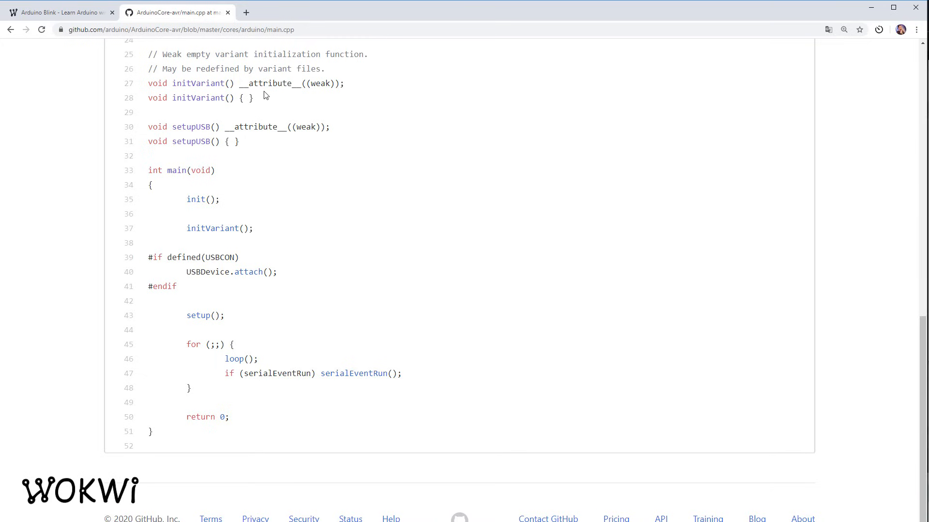
pyautogui.moveTo(172, 21)
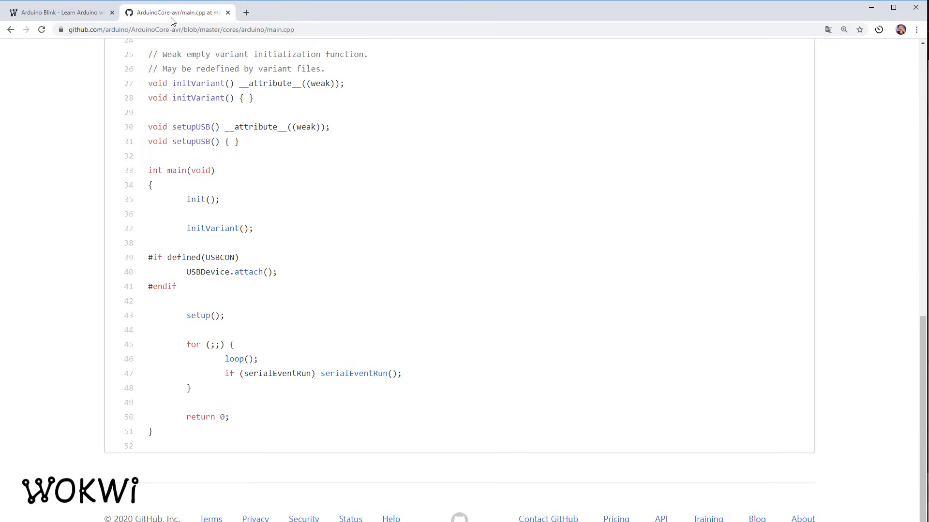
pyautogui.click(59, 12)
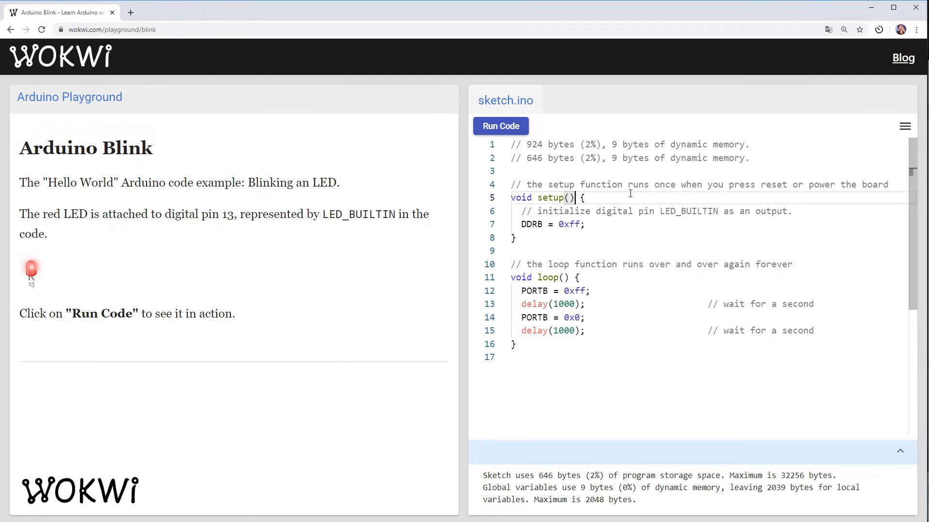
# Rewrite the sketch as int main() with DDRB setup and a while (true) block toggling PORTB, and rebuild it.
pyautogui.write('int main() {')
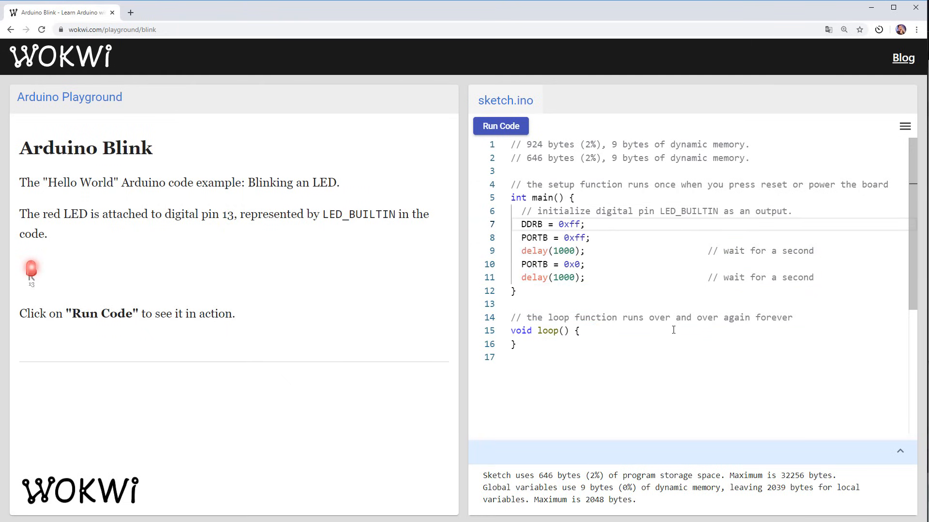
pyautogui.write('while (true) {')
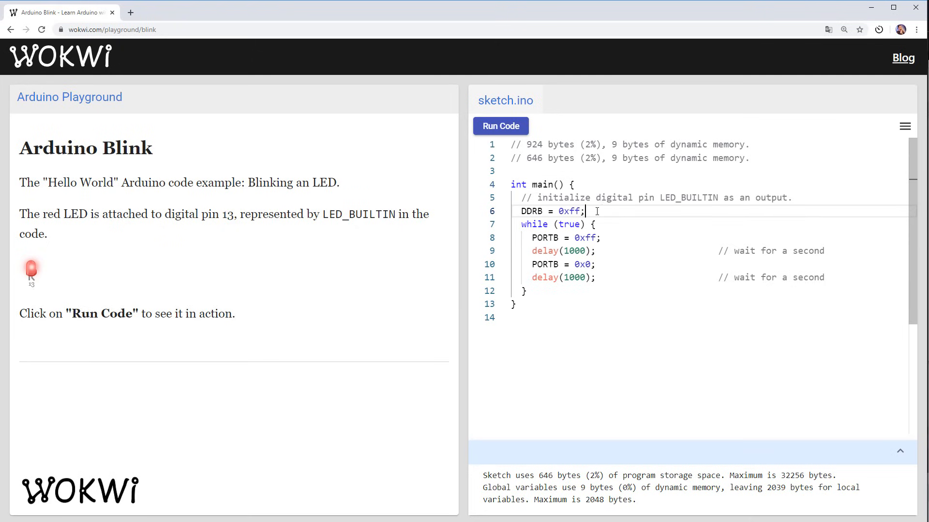
pyautogui.click(501, 126)
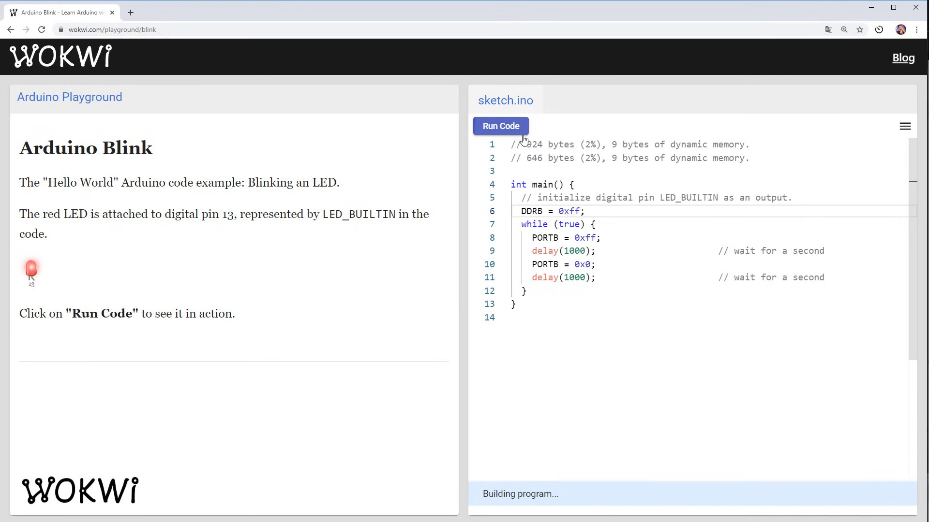
# Run the main-only sketch and pick out the 'Sketch uses 498 bytes (1%)' storage figure from the output.
pyautogui.click(501, 125)
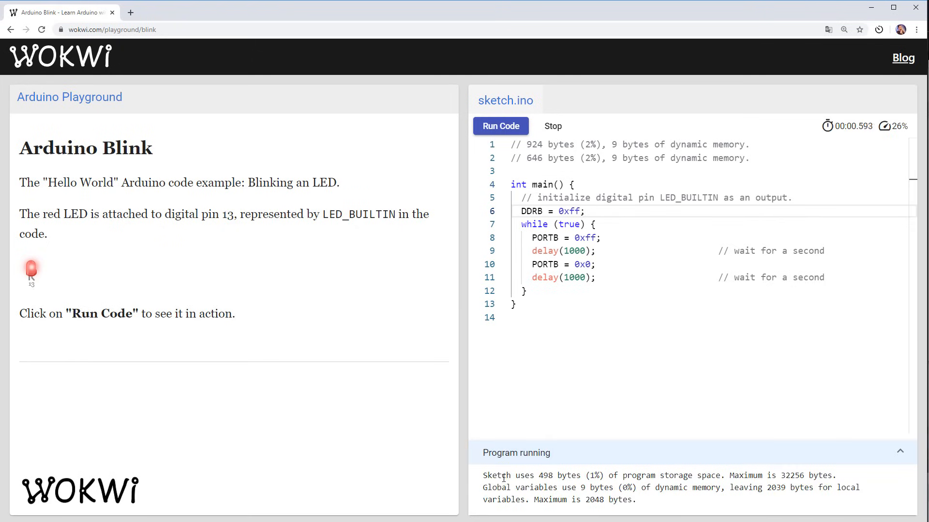
pyautogui.moveTo(484, 475); pyautogui.dragTo(605, 475)
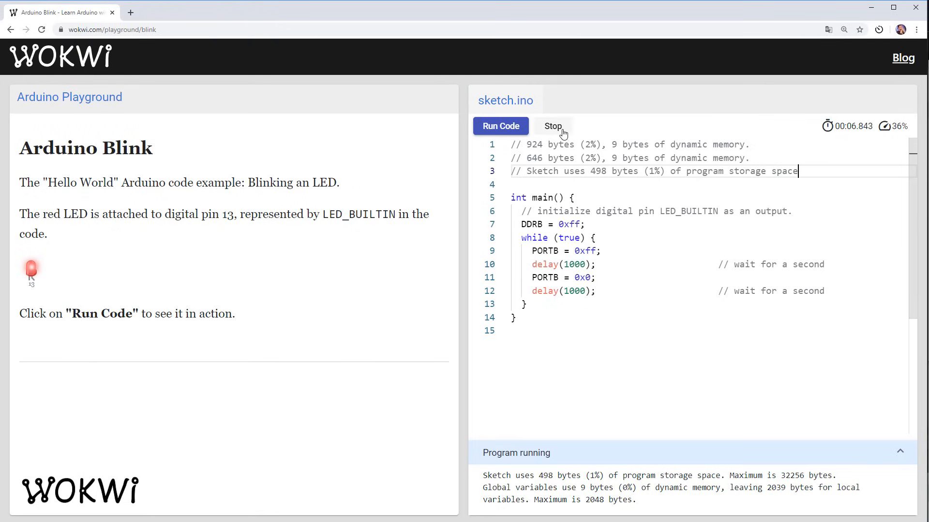
# Stop the simulation and reword comment line 3 to '// 498 bytes (1%), 9 bytes of dynamic memory.'.
pyautogui.click(553, 125)
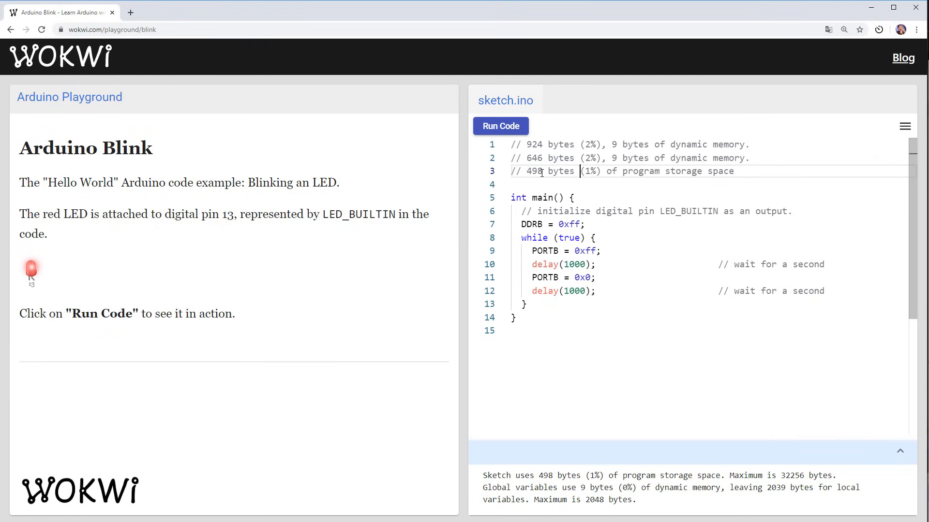
pyautogui.write(',')
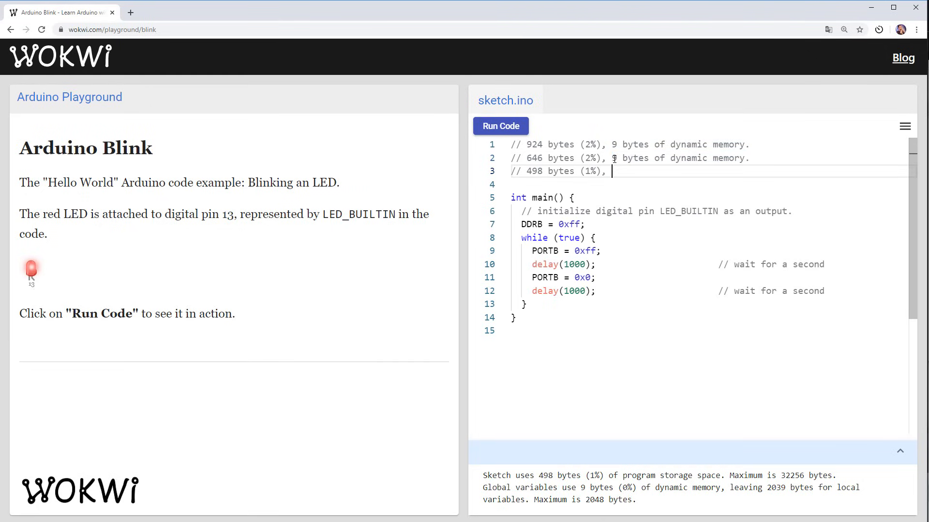
pyautogui.write('9 bytes of dynamic memory.')
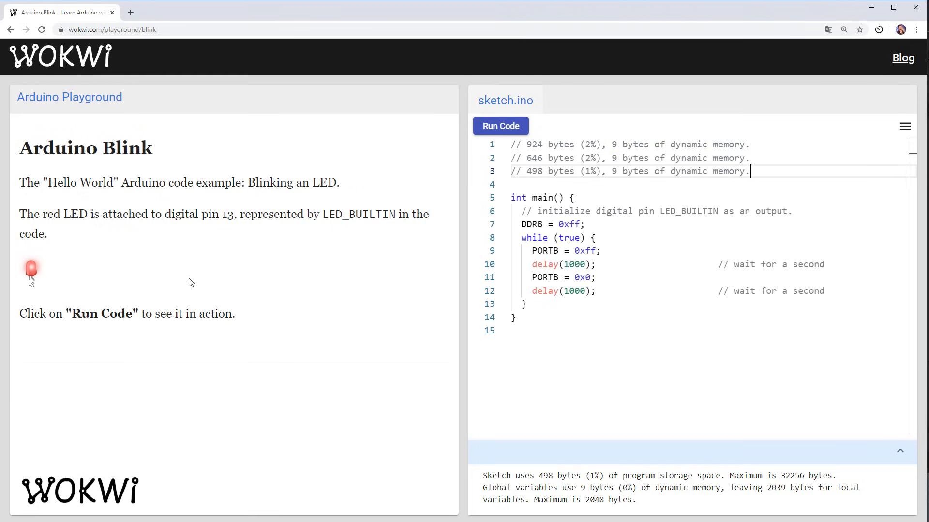
pyautogui.moveTo(31, 274)
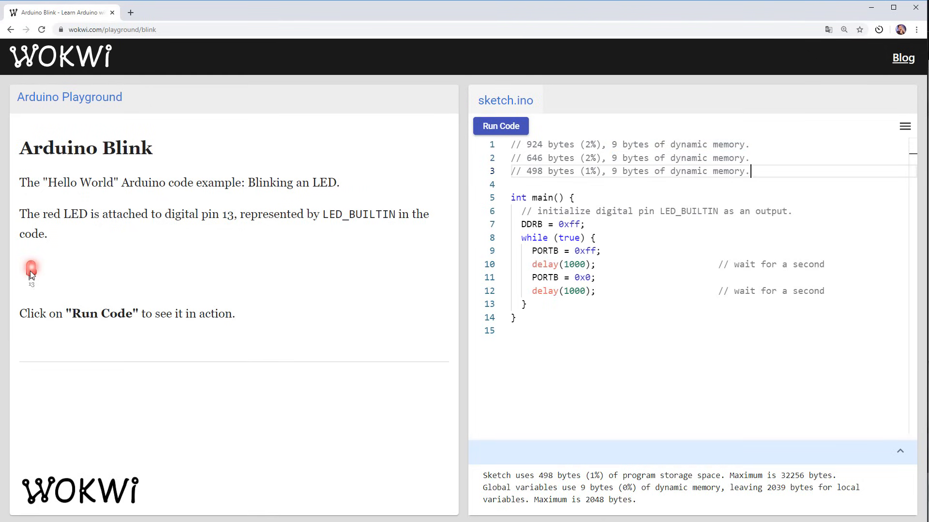
pyautogui.moveTo(50, 278)
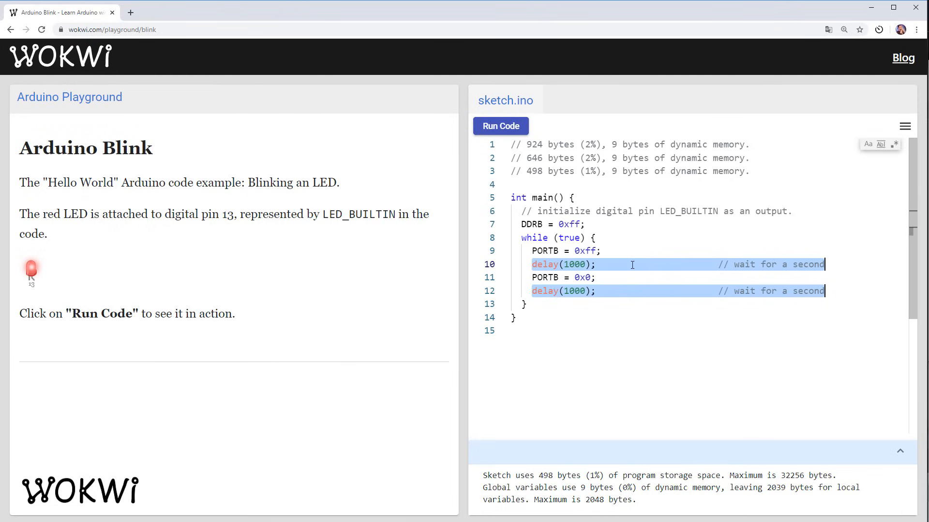
# Write 'for (long i = 0; i < 500000; i++) { // do nothing }' busy loops in place of both delay calls.
pyautogui.write('for (')
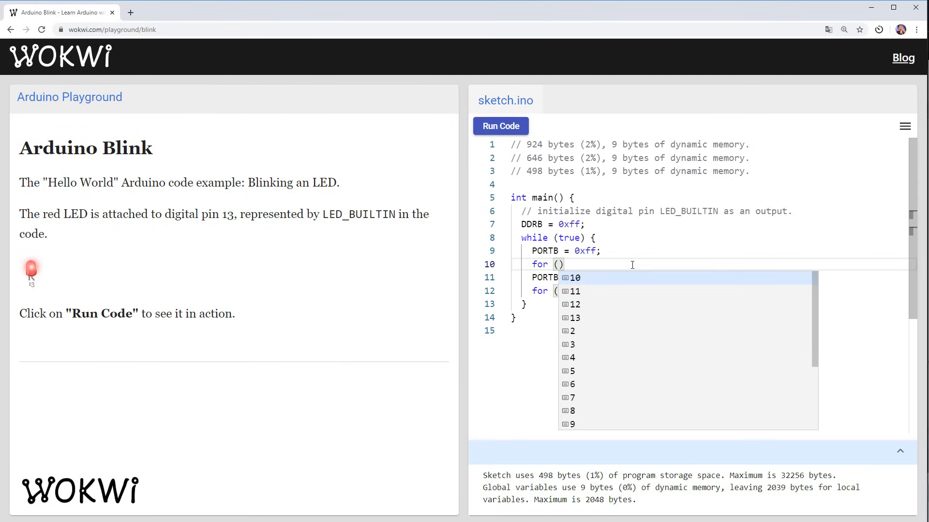
pyautogui.write('long i = 0; i <')
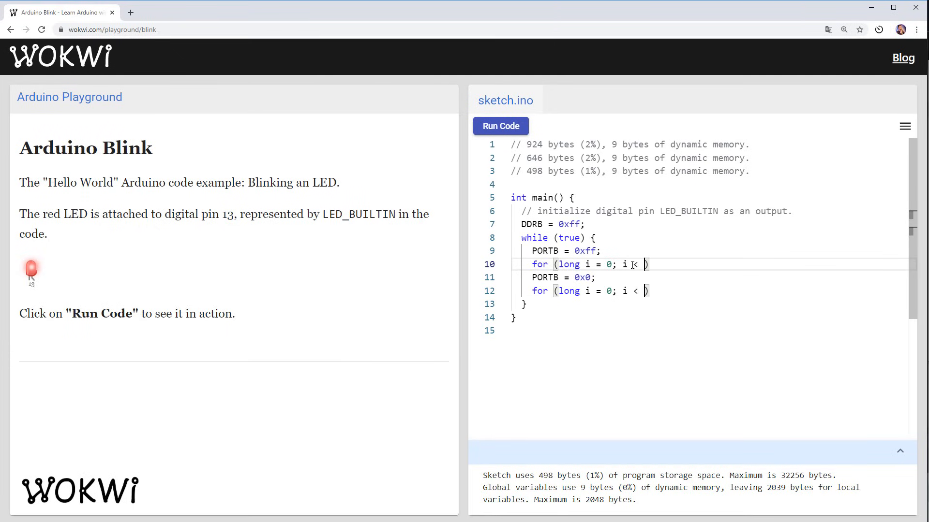
pyautogui.write('500000;')
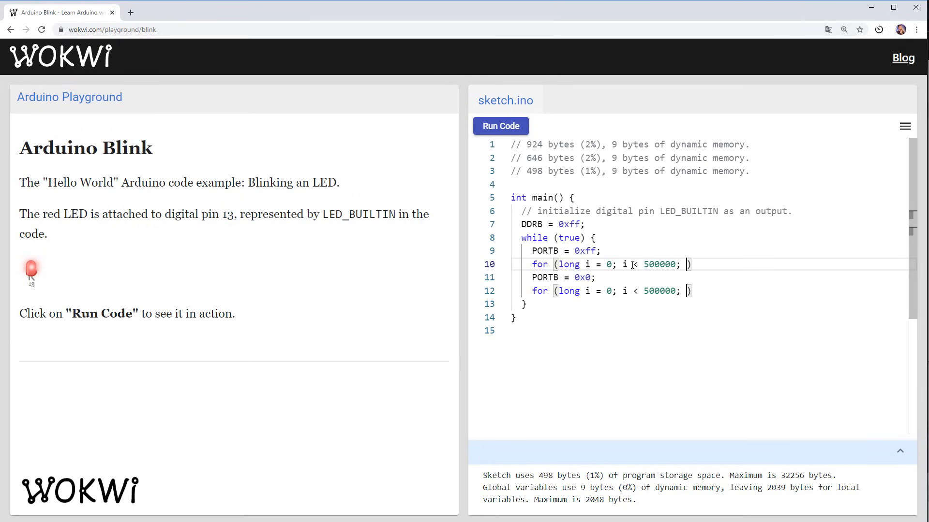
pyautogui.write('i++')
pyautogui.write('// do')
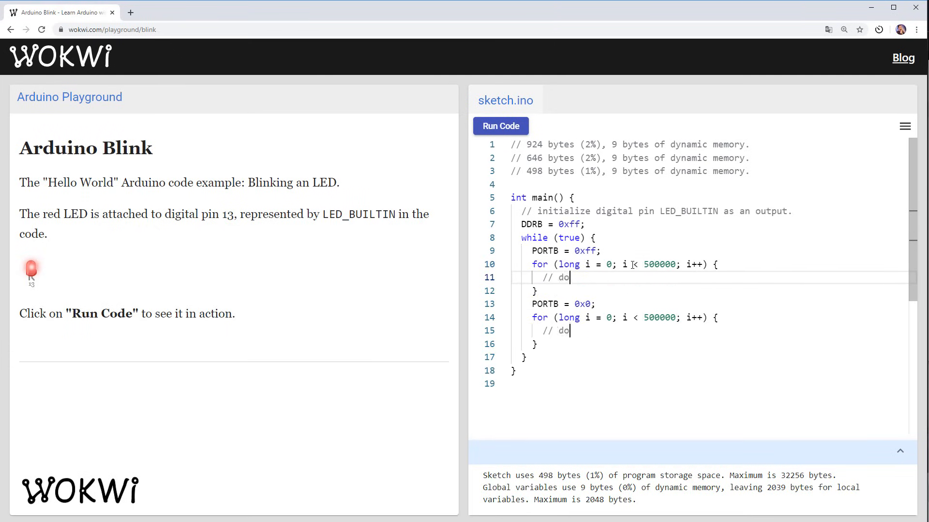
pyautogui.write('noy')
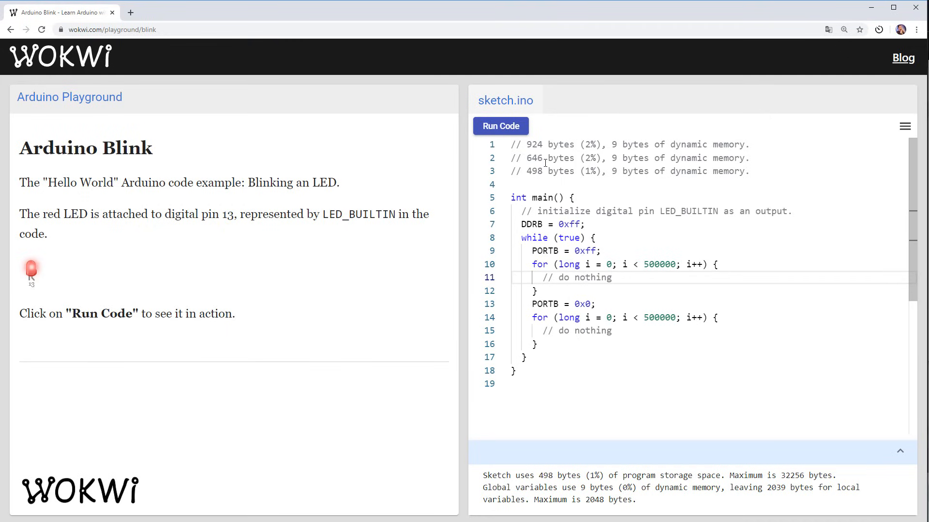
# Run the busy-loop sketch, read its 142-byte size, then stop the simulation.
pyautogui.click(501, 126)
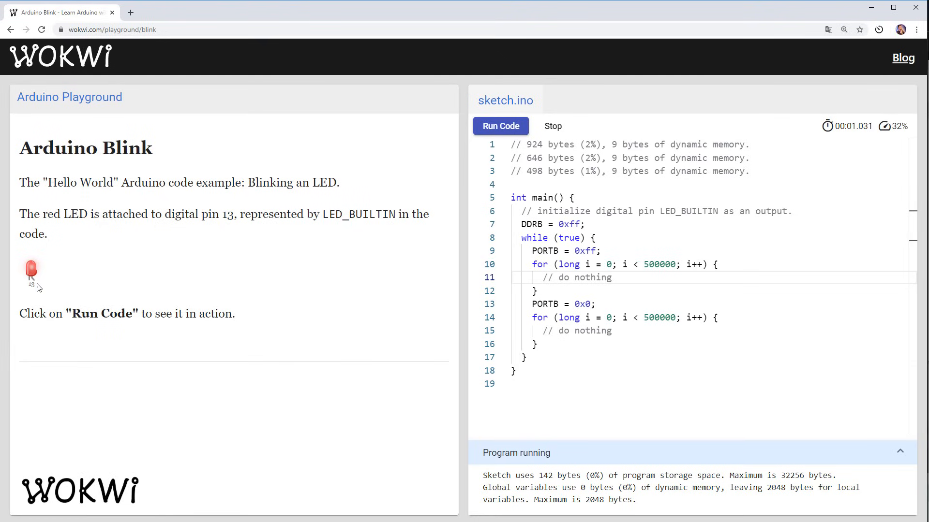
pyautogui.moveTo(39, 273)
pyautogui.write('// 142 bytes (0%), 0 bytes of dynamic memory.')
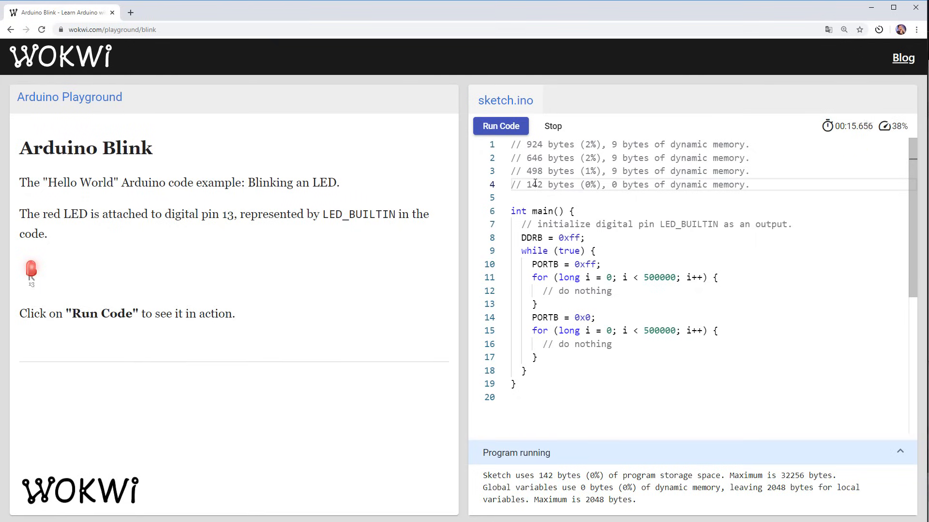
pyautogui.click(550, 125)
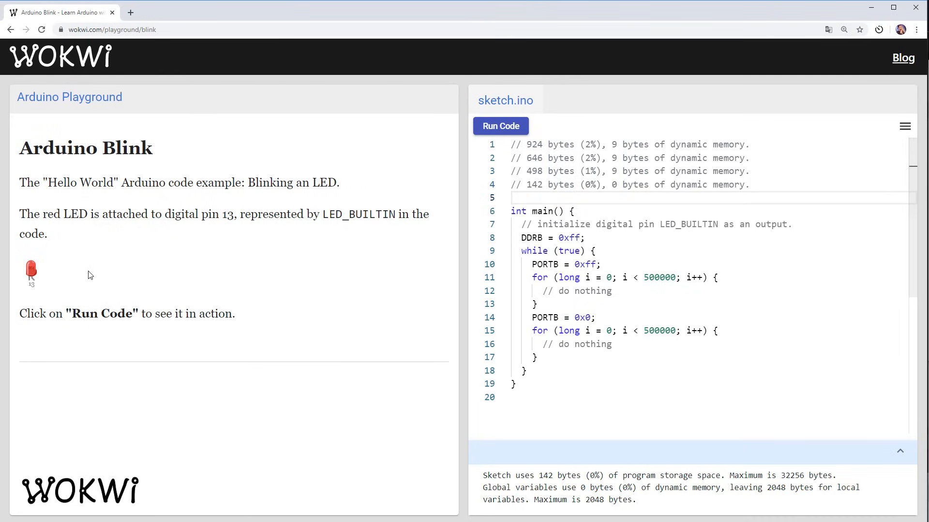
pyautogui.moveTo(33, 281)
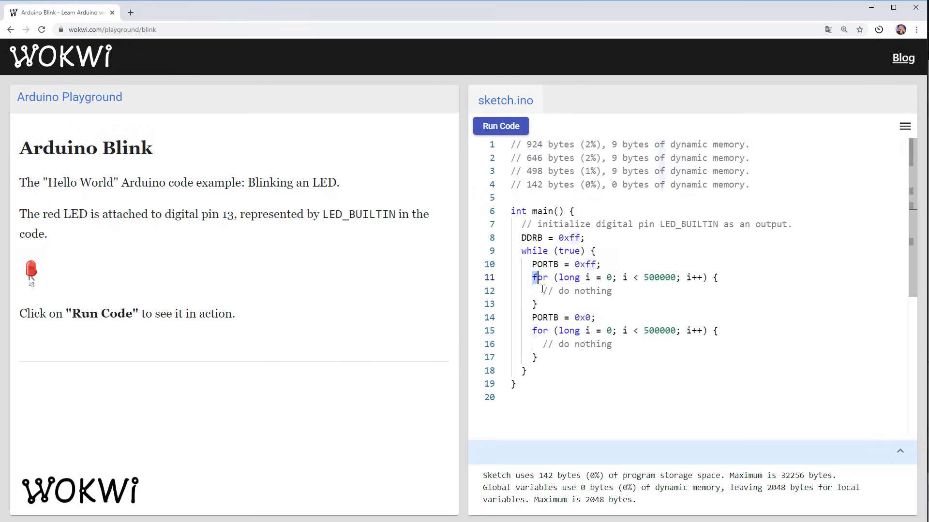
# Replace both '// do nothing' comments in the delay loops with asm(""); statements.
pyautogui.moveTo(532, 278); pyautogui.dragTo(537, 304)
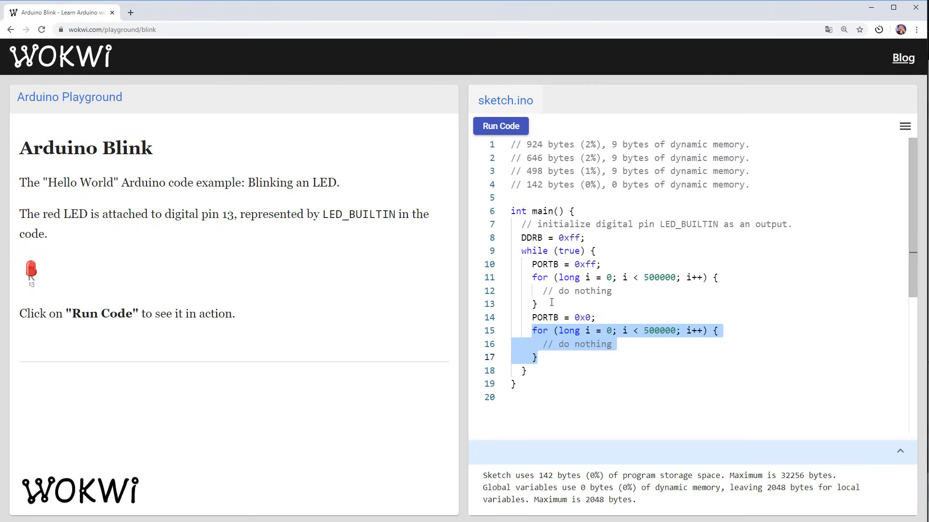
pyautogui.moveTo(542, 291)
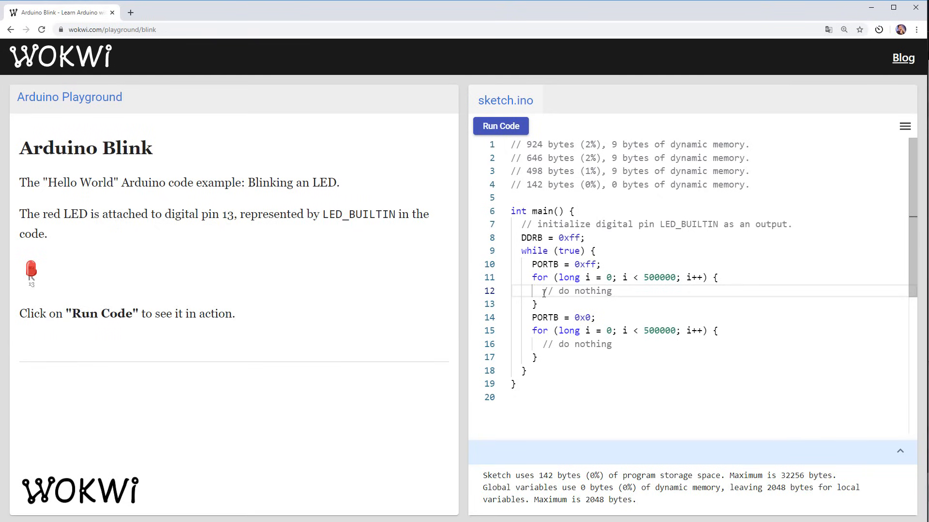
pyautogui.doubleClick(577, 292)
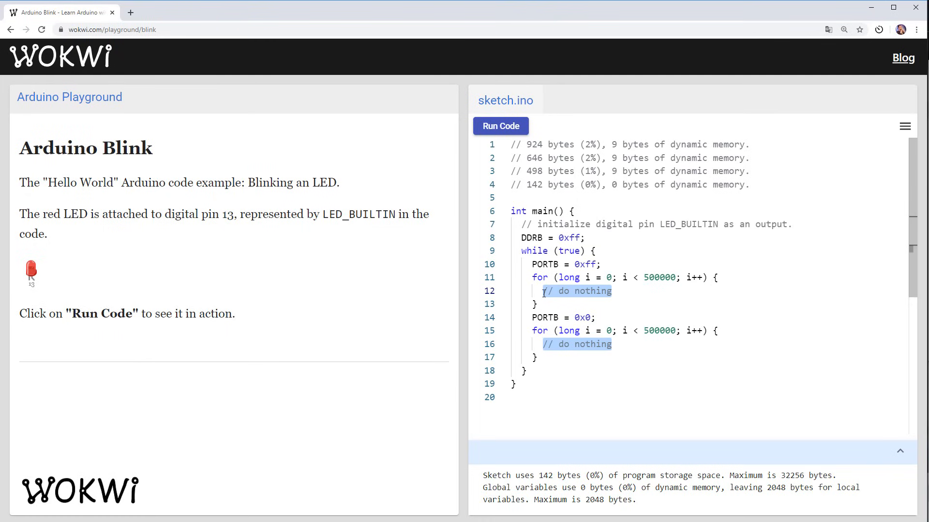
pyautogui.write('asm')
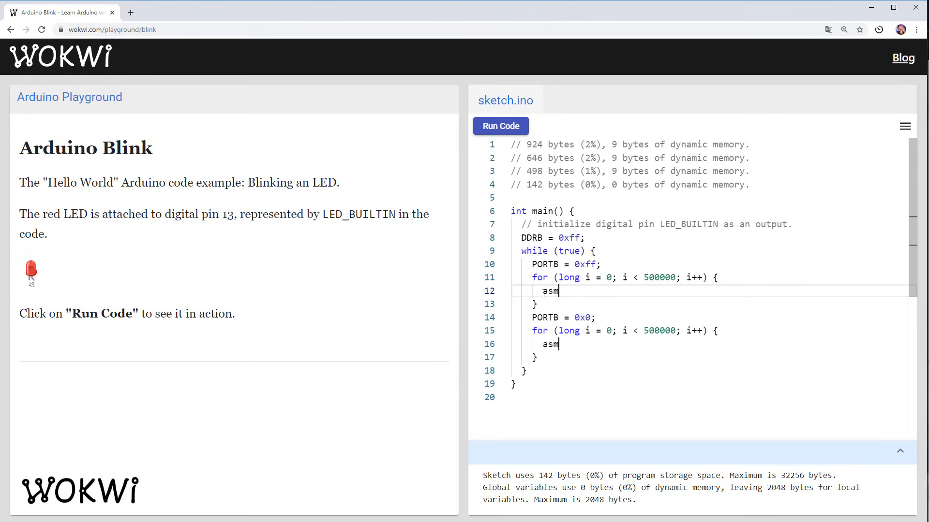
pyautogui.write('("");')
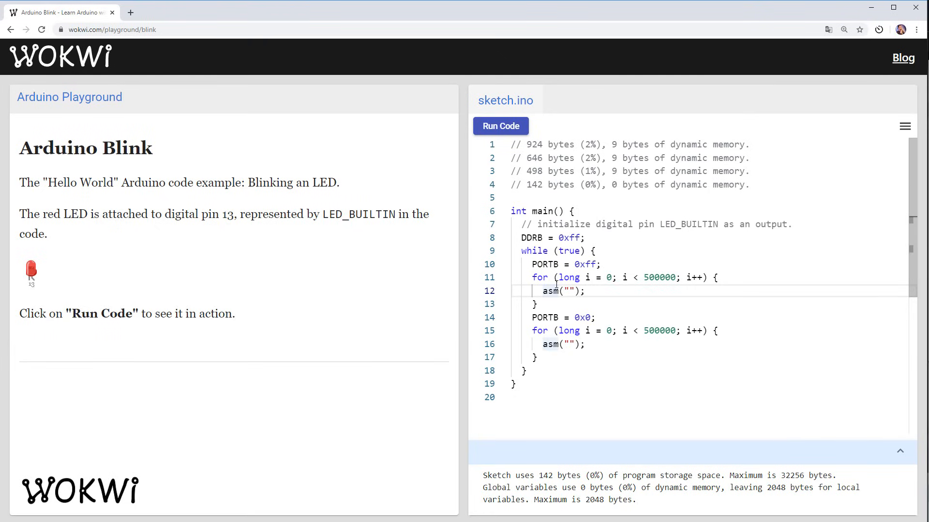
pyautogui.doubleClick(561, 291)
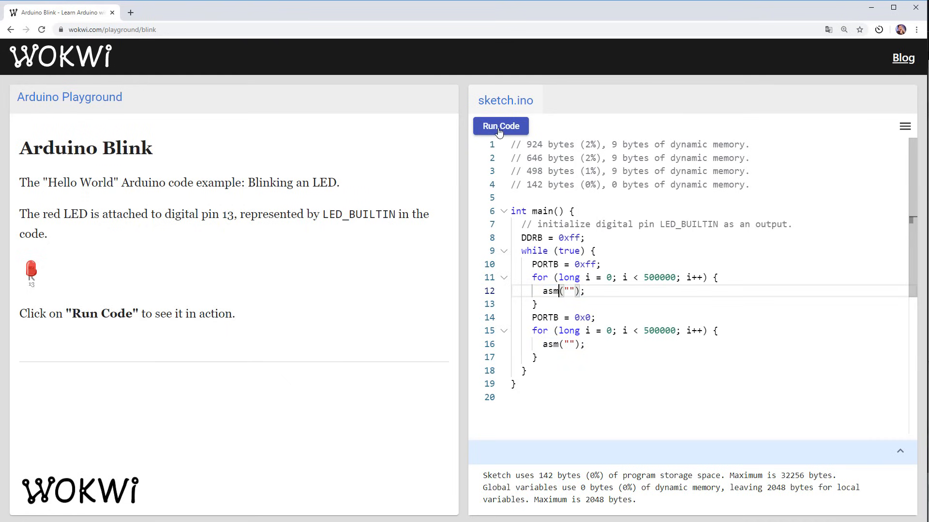
# Run the asm busy-loop version and confirm it compiles to 176 bytes.
pyautogui.click(501, 126)
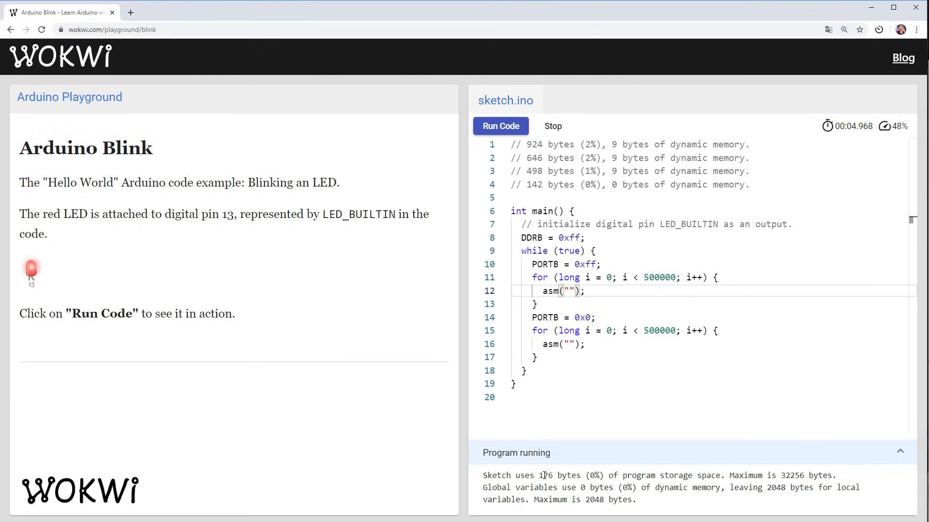
pyautogui.doubleClick(526, 475)
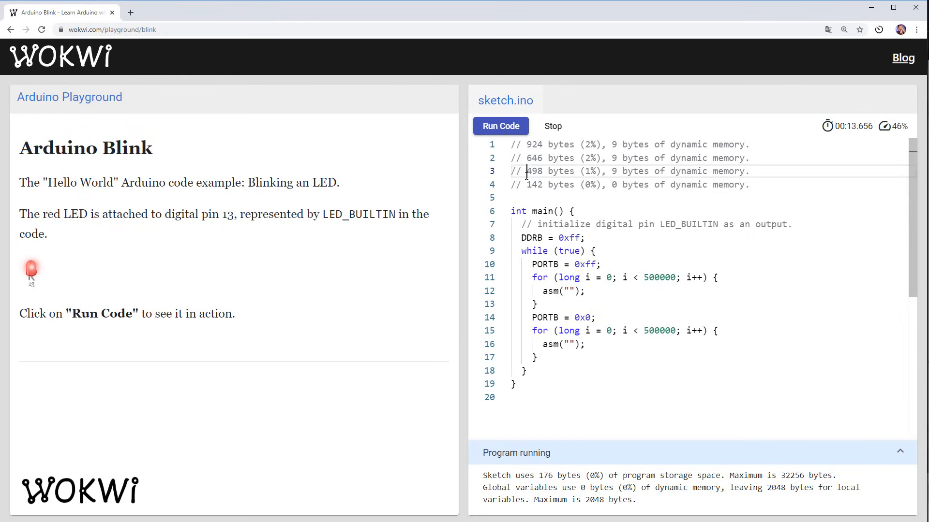
pyautogui.doubleClick(534, 171)
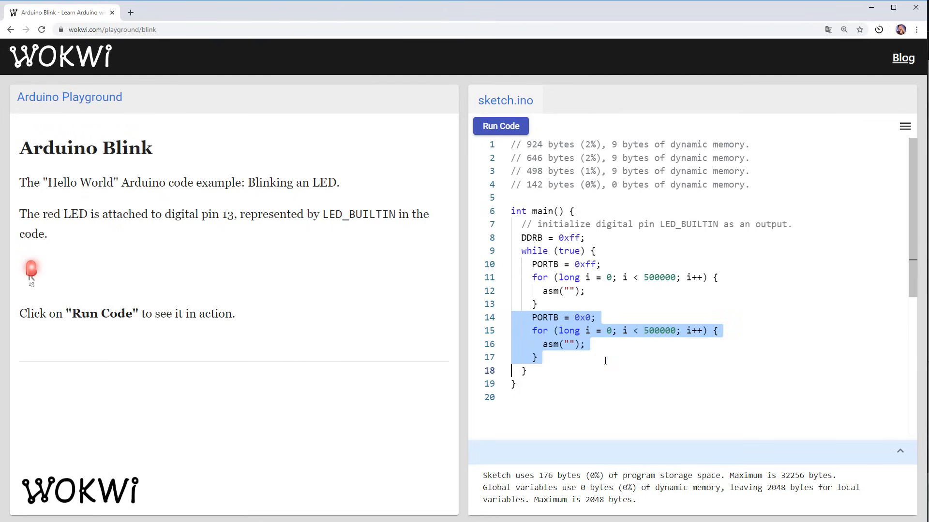
# Delete the PORTB = 0x0 block, toggle via PINB with one delay loop, and run at 158 bytes.
pyautogui.press('Delete')
pyautogui.write('IN')
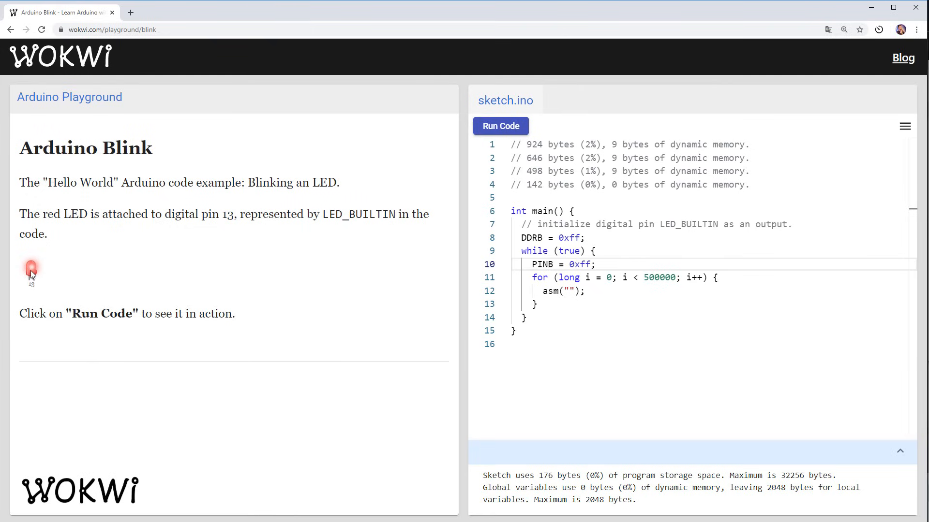
pyautogui.moveTo(465, 263)
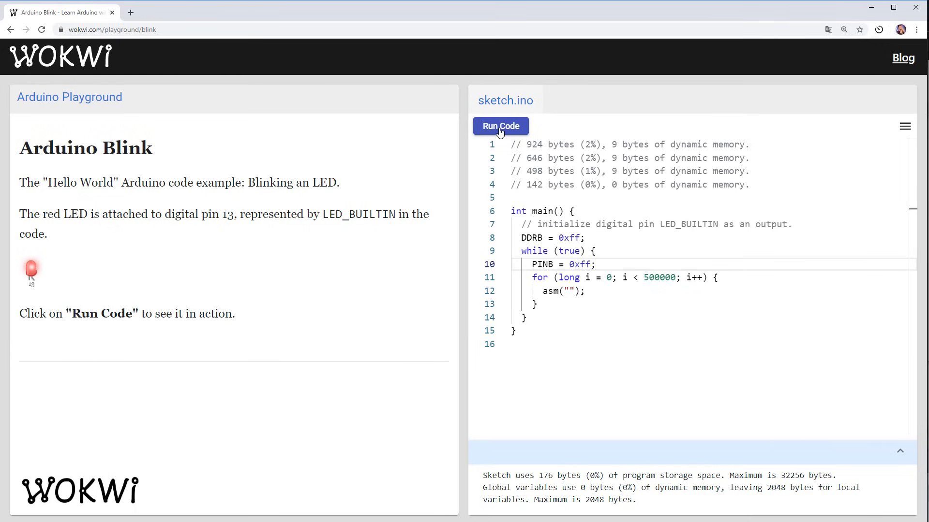
pyautogui.click(500, 126)
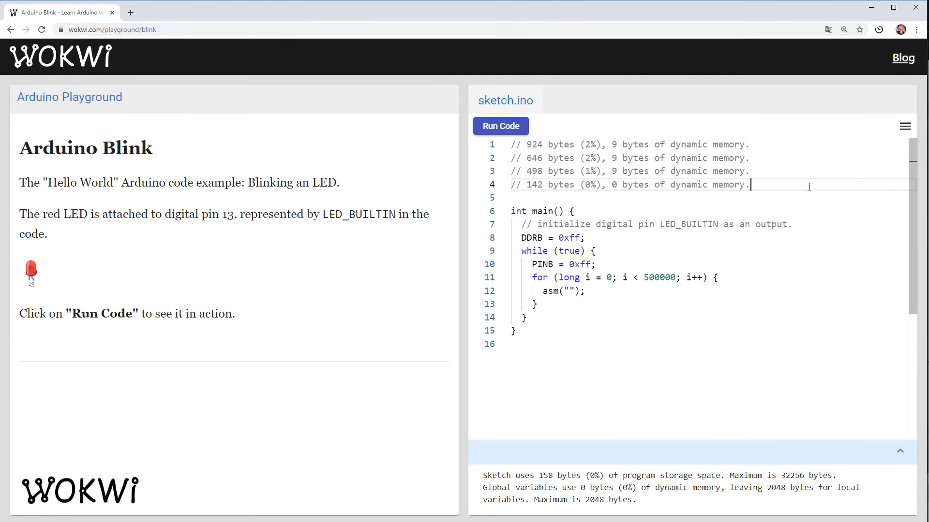
# Add the comment '// Final: 158 bytes!' below the size-history lines.
pyautogui.write('// Final: 158 byt')
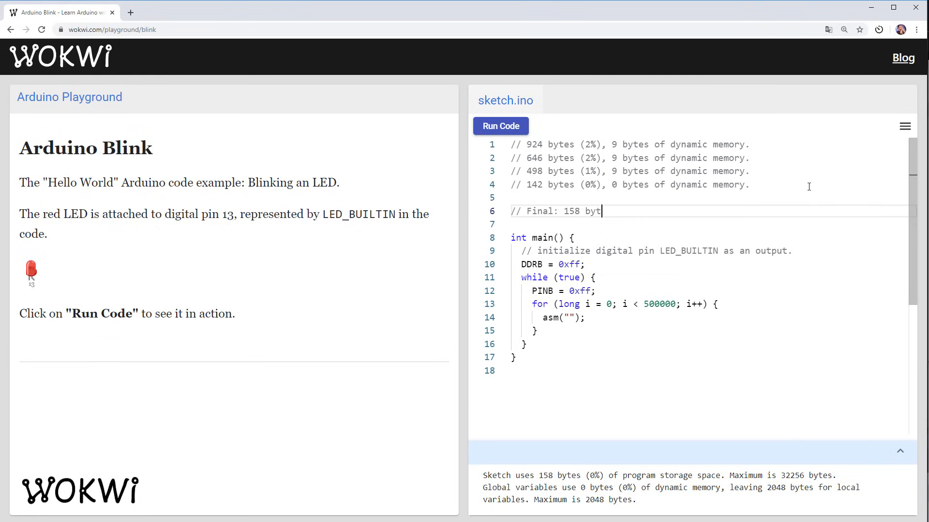
pyautogui.write('es!')
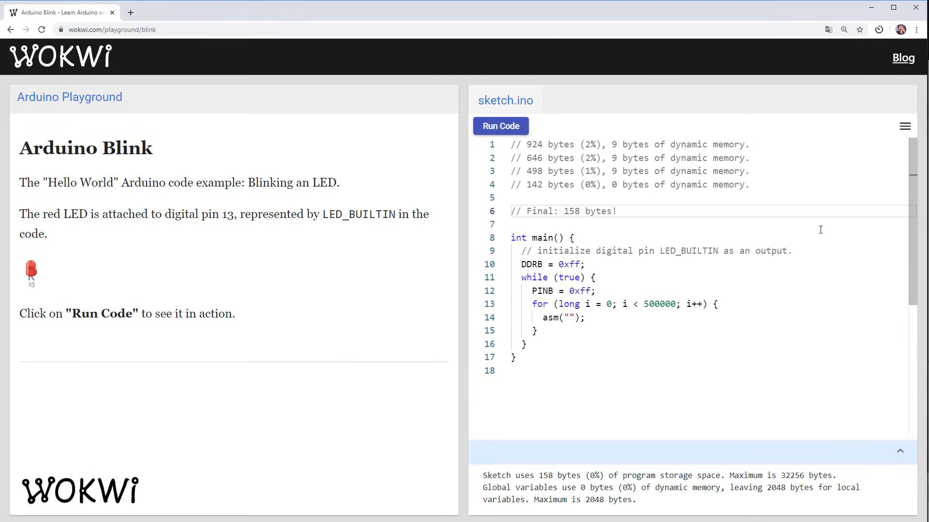
pyautogui.moveTo(531, 304); pyautogui.dragTo(538, 331)
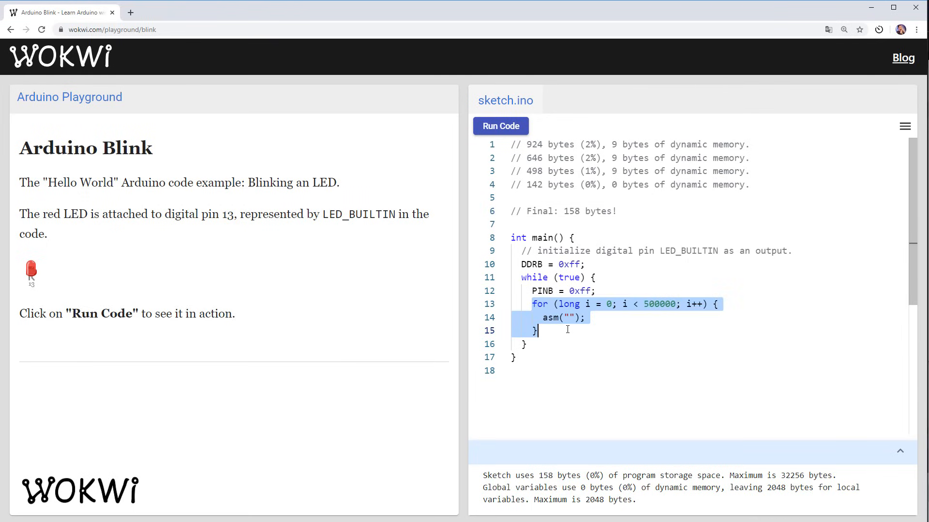